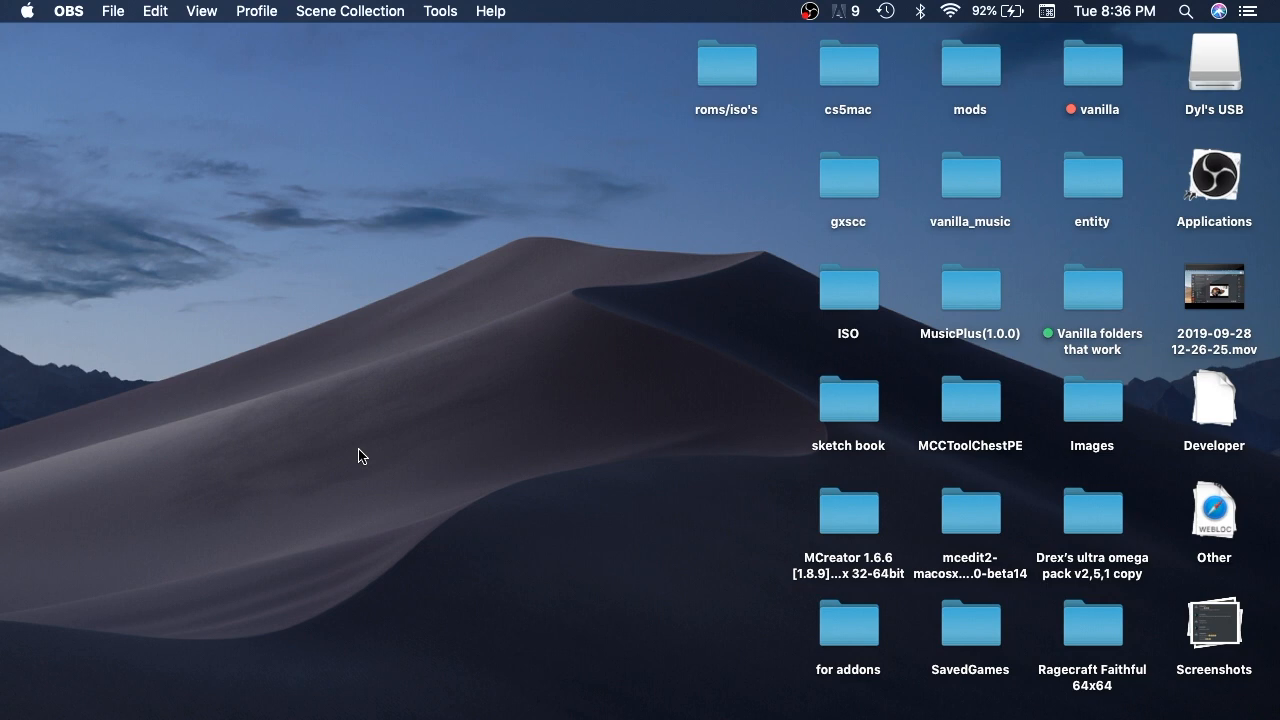
{"action": "mouse_move", "coordinate": [548, 370]}
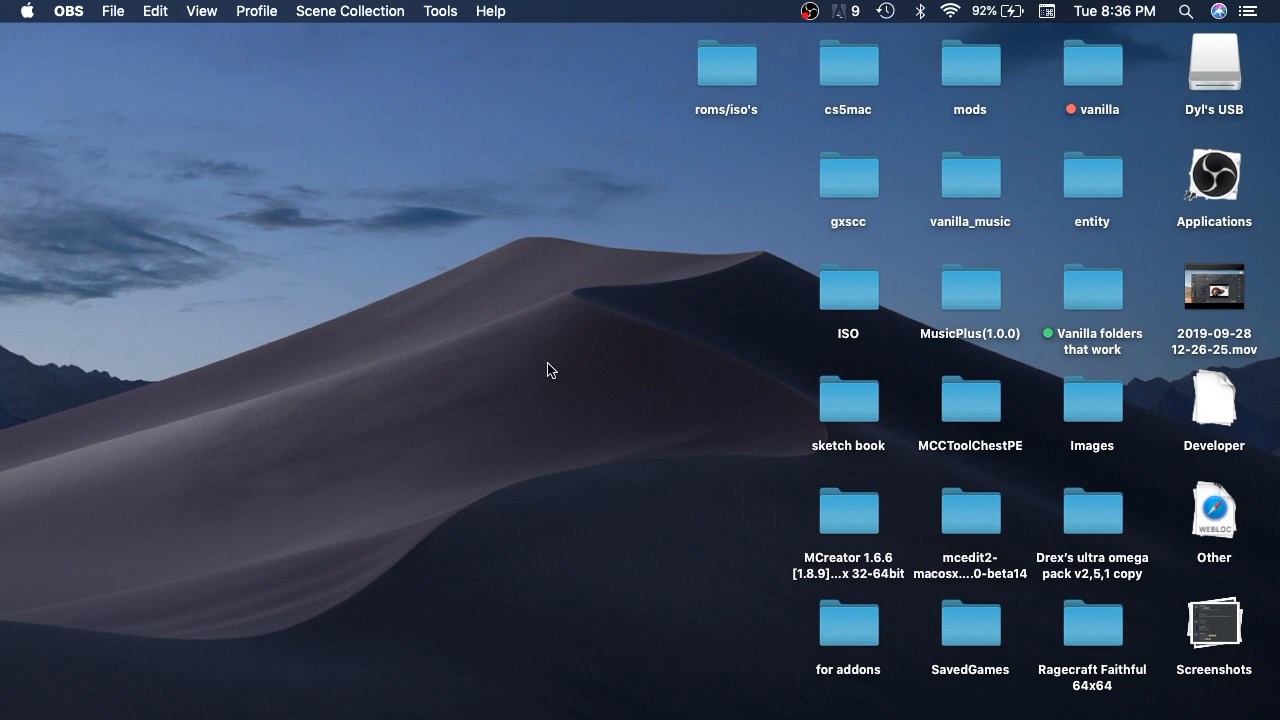
{"action": "mouse_move", "coordinate": [775, 292]}
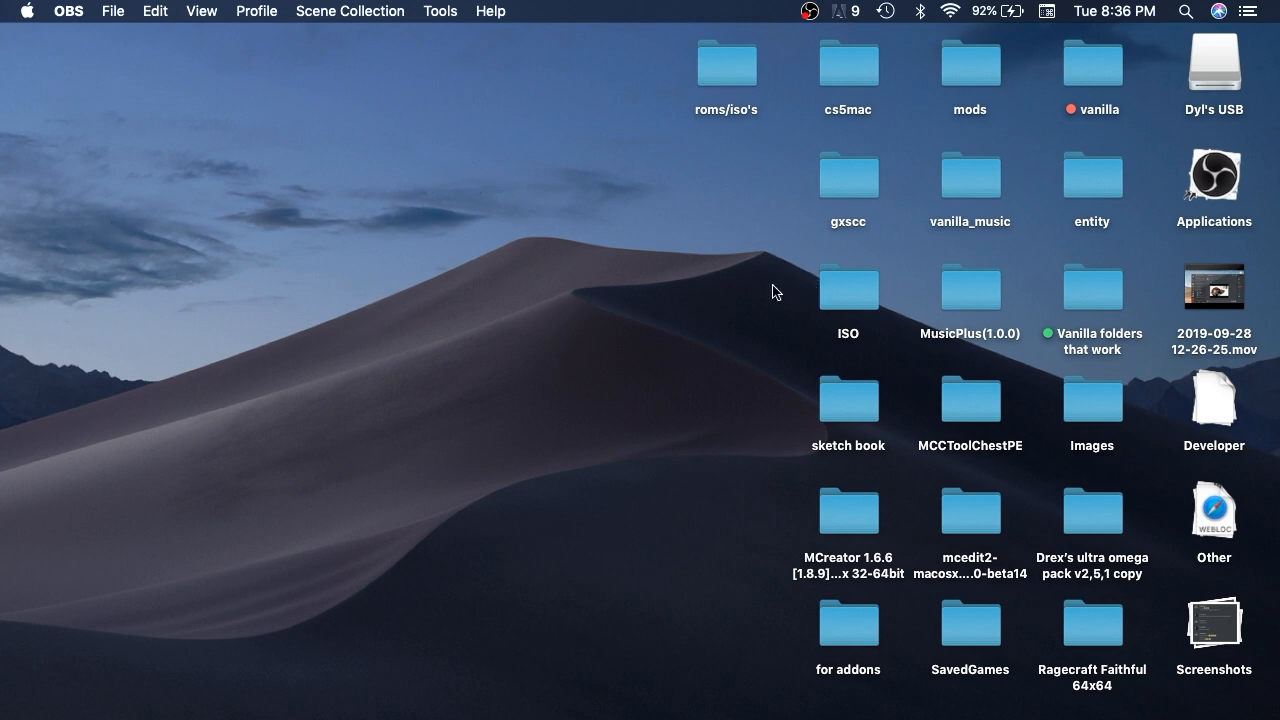
{"action": "mouse_move", "coordinate": [480, 250]}
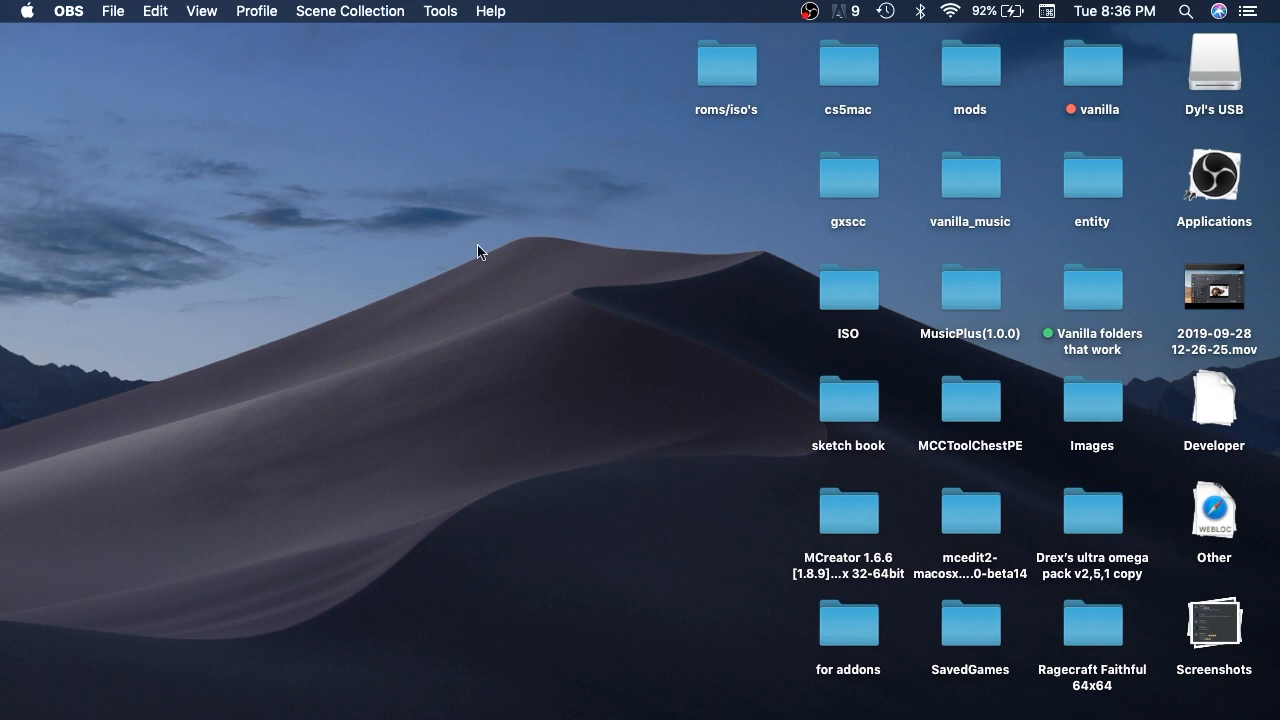
{"action": "mouse_move", "coordinate": [260, 600]}
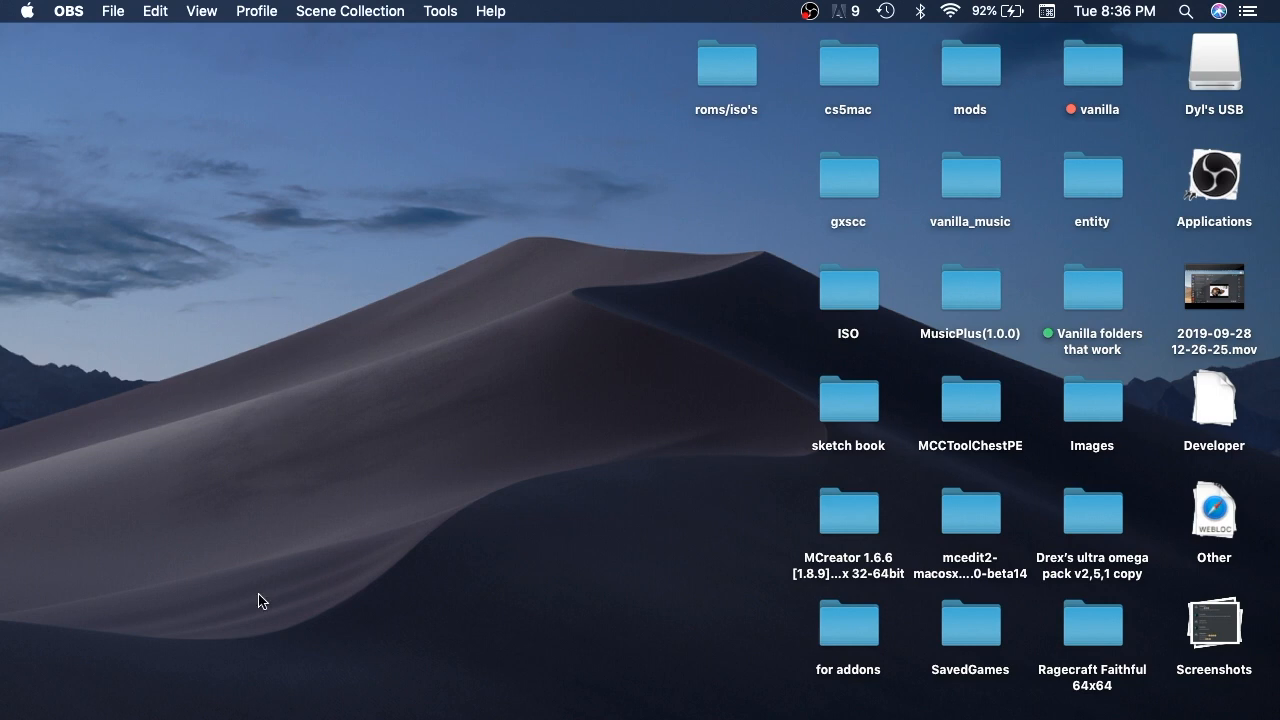
{"action": "mouse_move", "coordinate": [453, 83]}
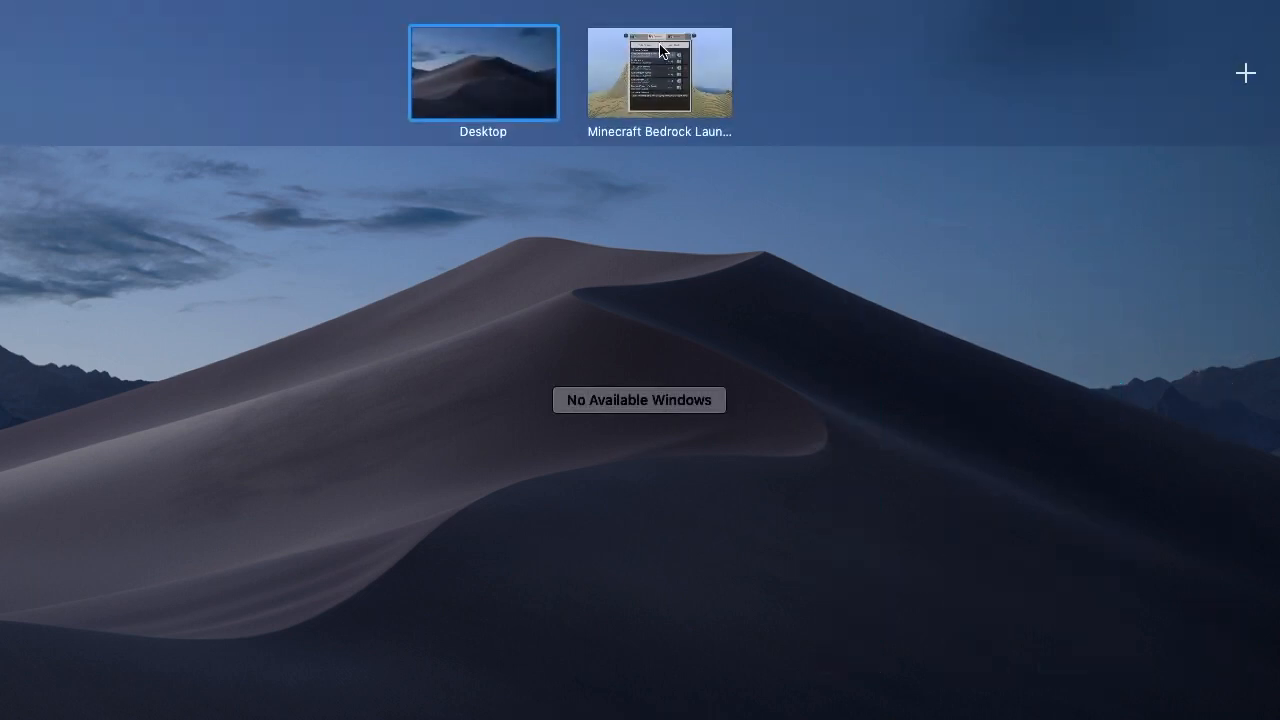
Step: Switch to the Minecraft Bedrock Launcher, then return to the desktop
{"action": "left_click", "coordinate": [658, 72]}
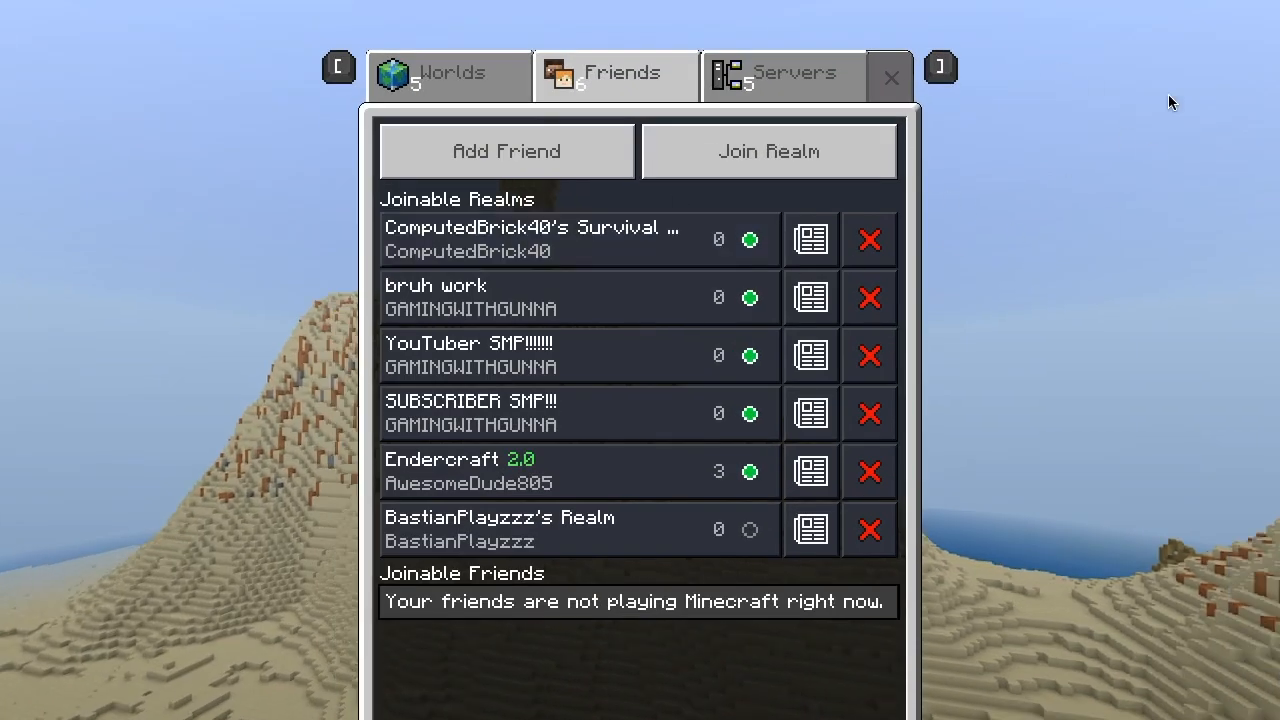
{"action": "left_click", "coordinate": [889, 77]}
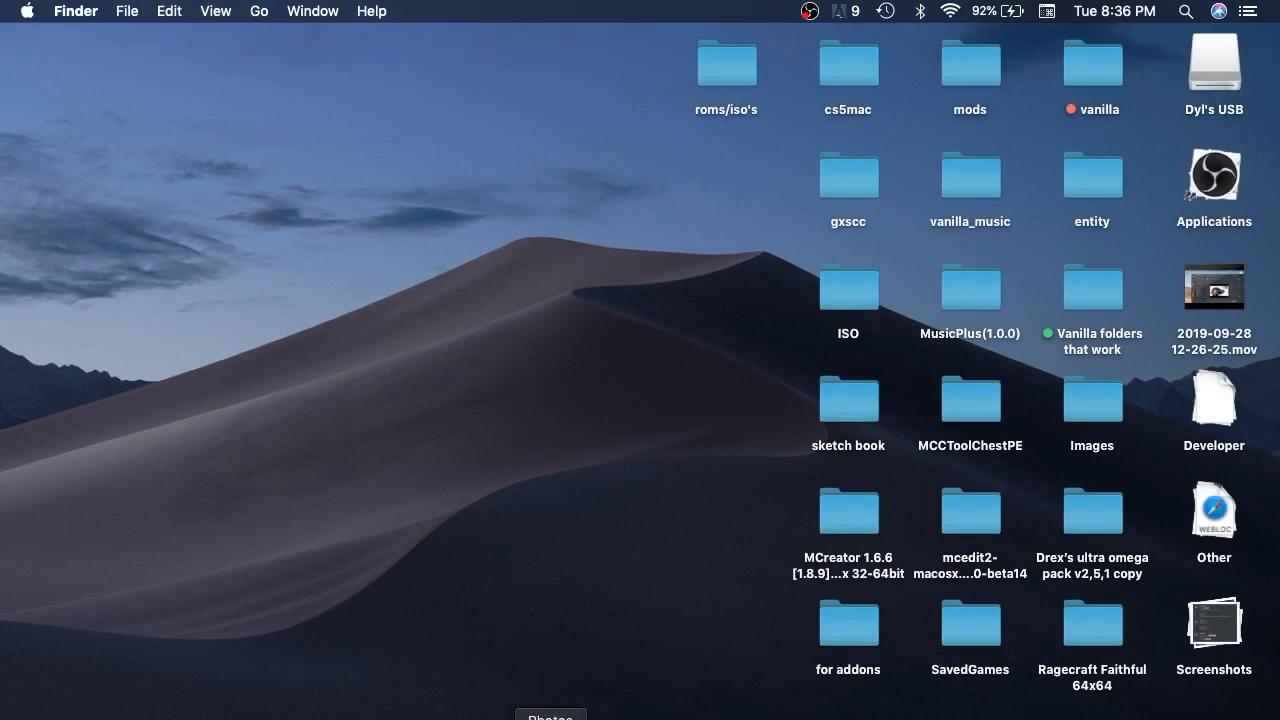
{"action": "mouse_move", "coordinate": [621, 516]}
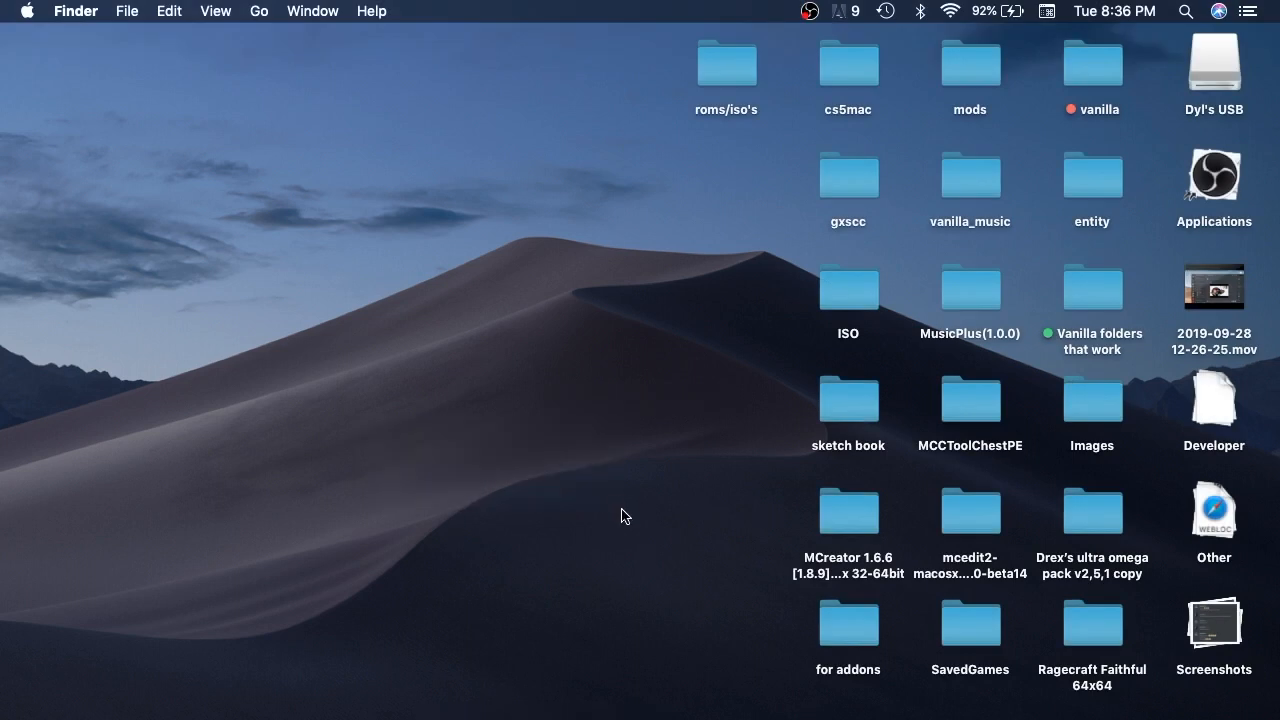
{"action": "mouse_move", "coordinate": [618, 526]}
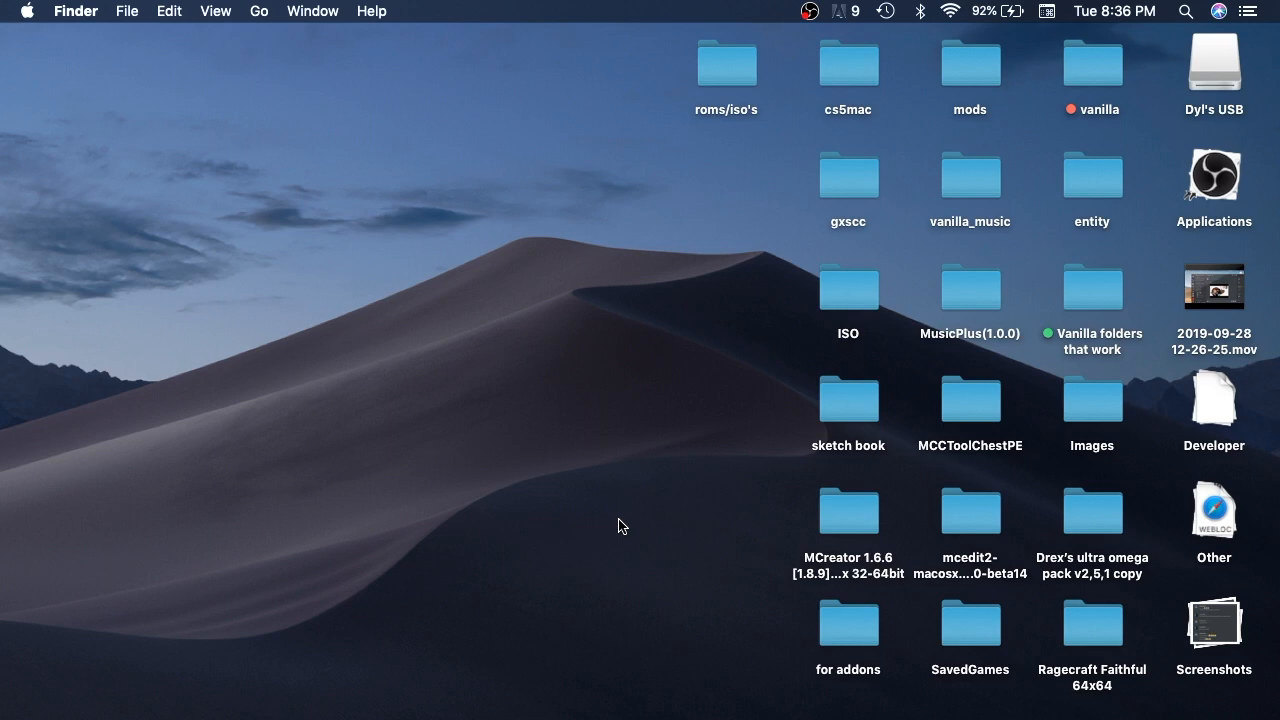
{"action": "mouse_move", "coordinate": [725, 429]}
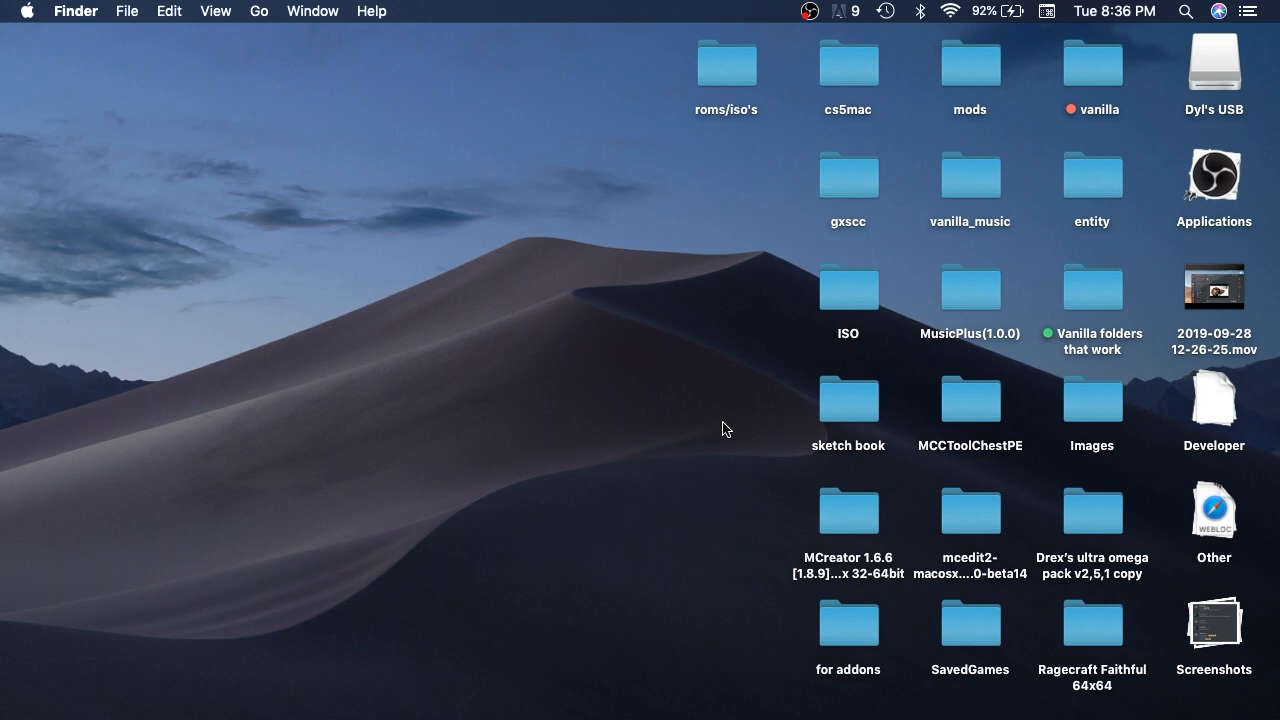
{"action": "mouse_move", "coordinate": [342, 450]}
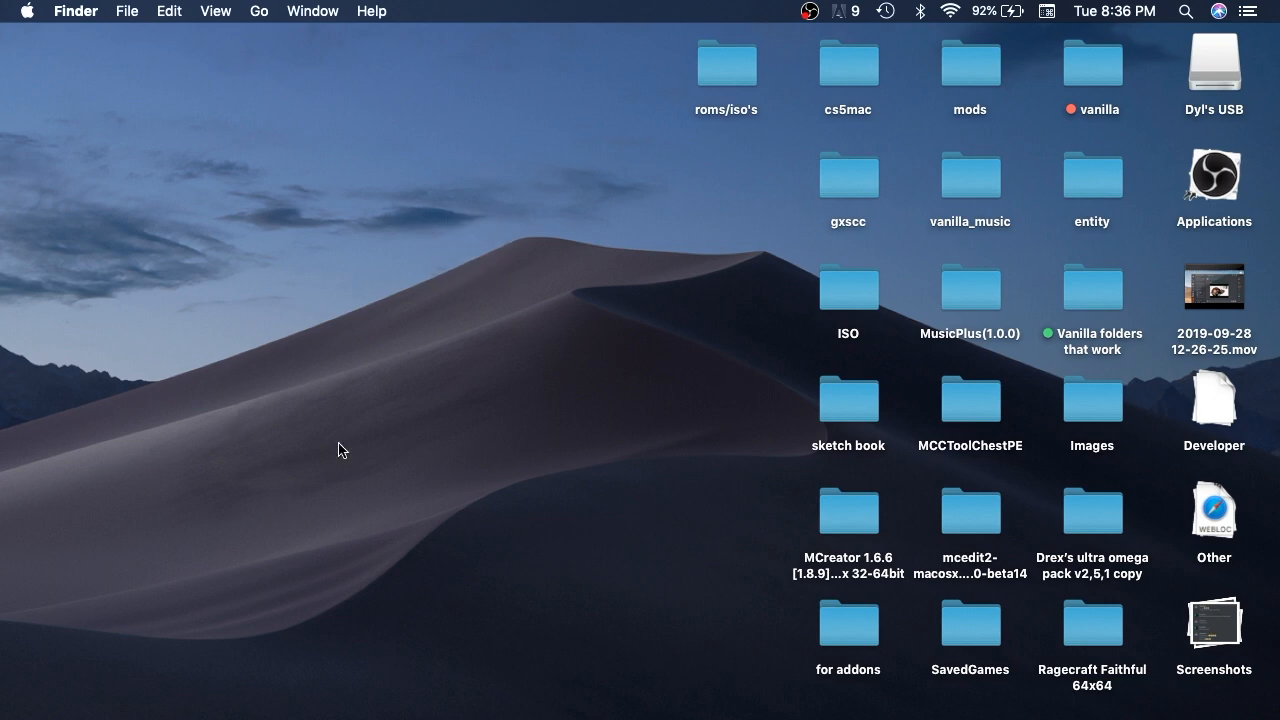
{"action": "mouse_move", "coordinate": [406, 579]}
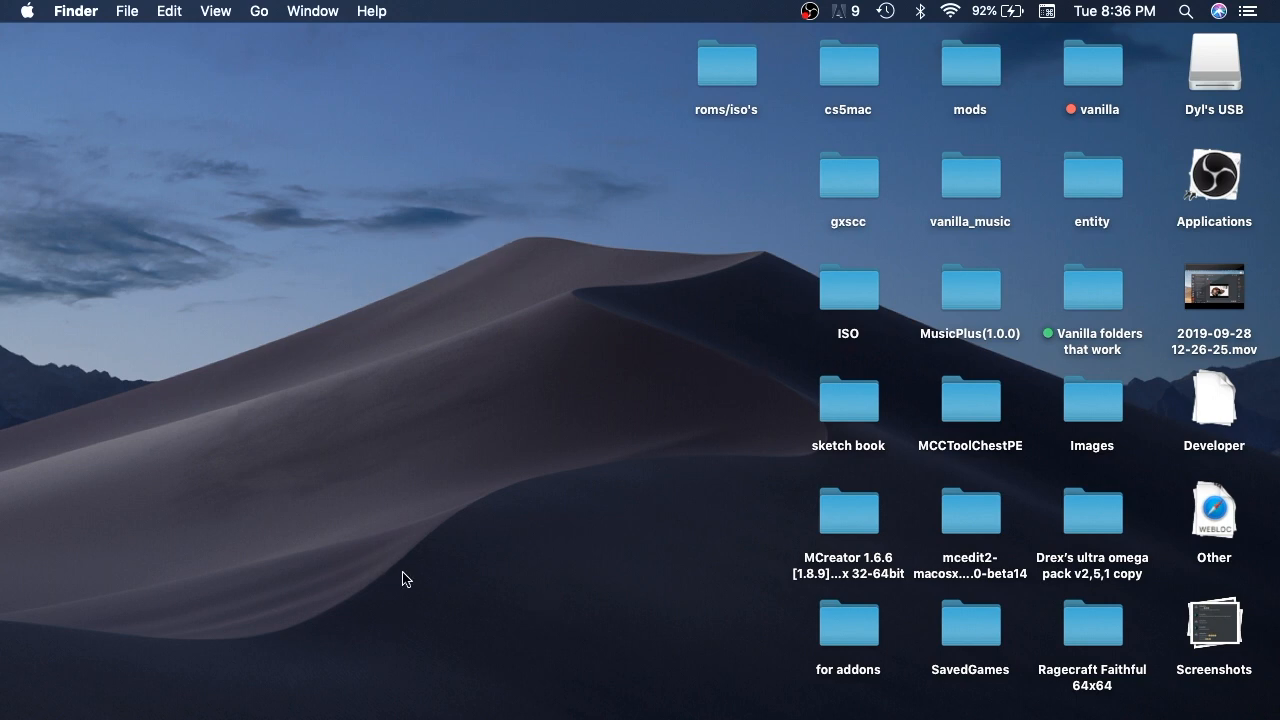
{"action": "mouse_move", "coordinate": [348, 635]}
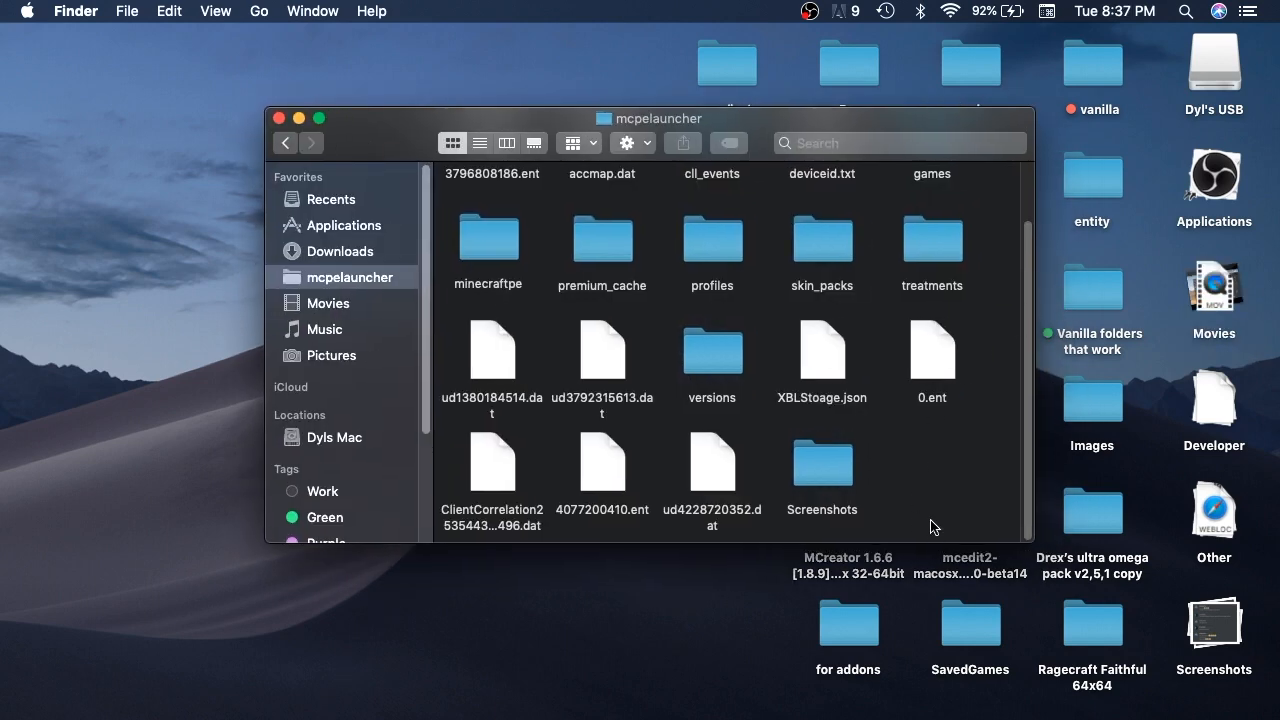
{"action": "mouse_move", "coordinate": [903, 225]}
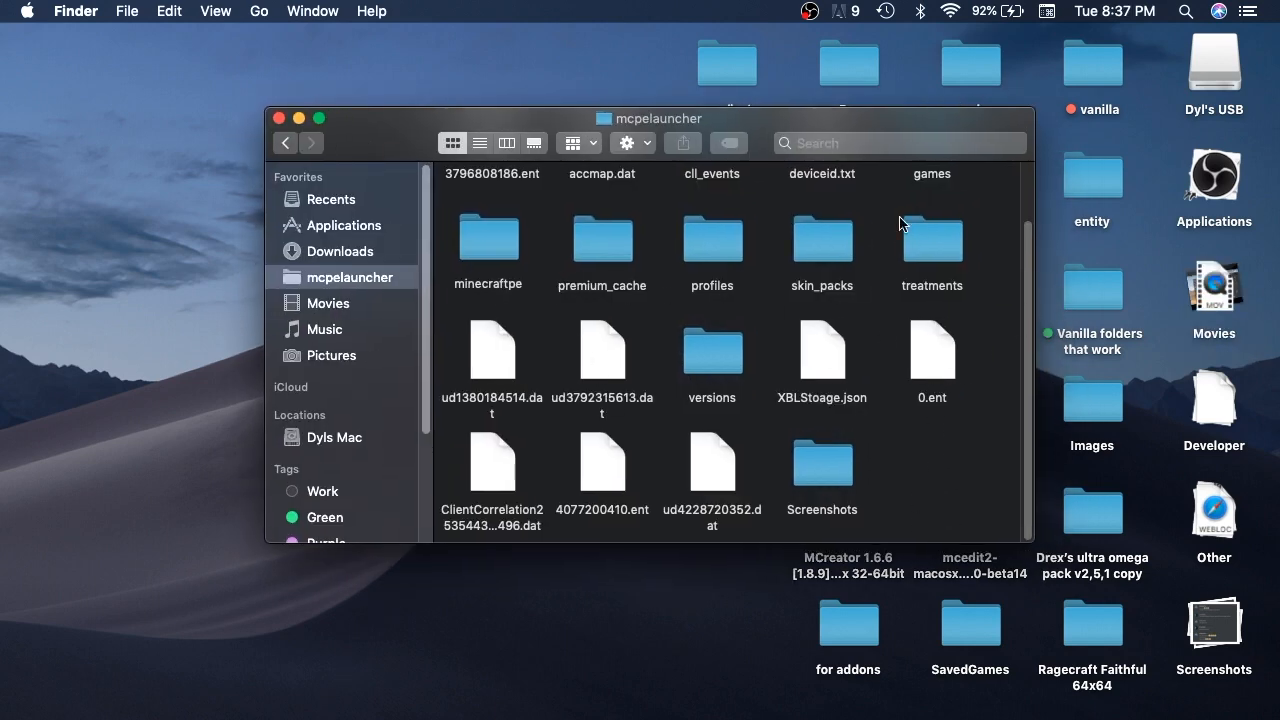
{"action": "mouse_move", "coordinate": [347, 137]}
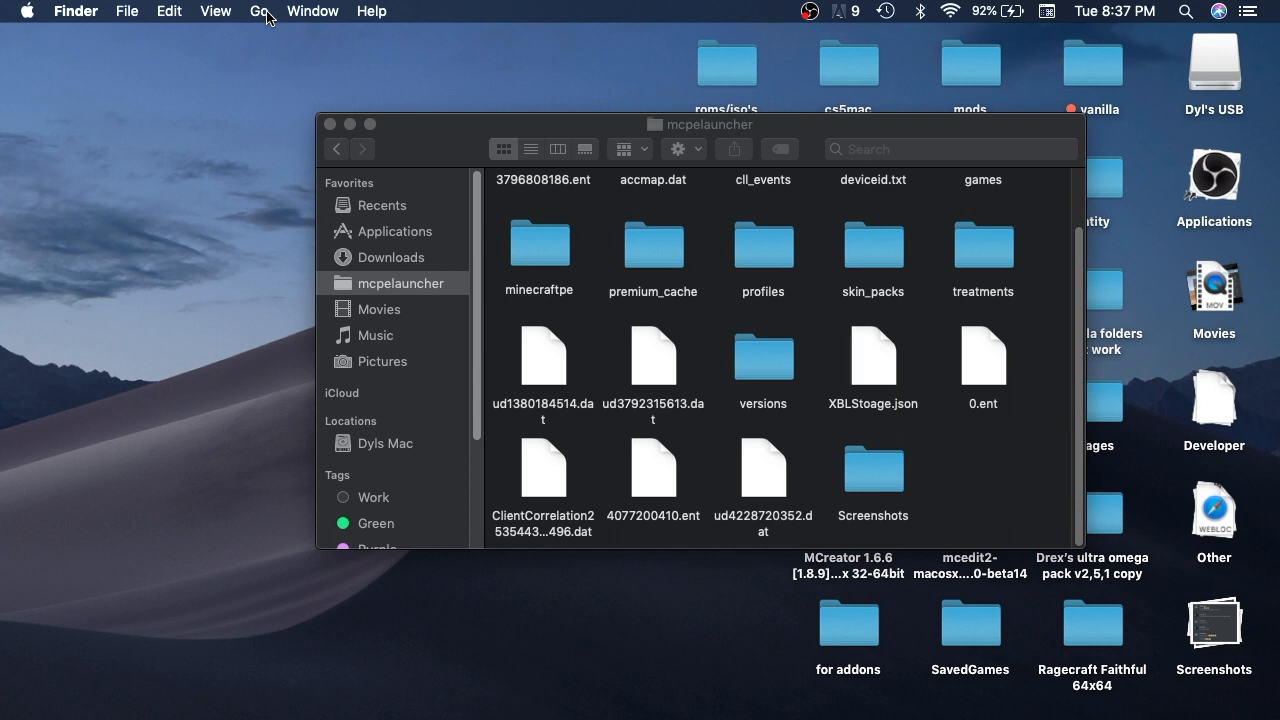
Step: Browse through Library and Application Support into the mcpelauncher folder
{"action": "left_click", "coordinate": [259, 11]}
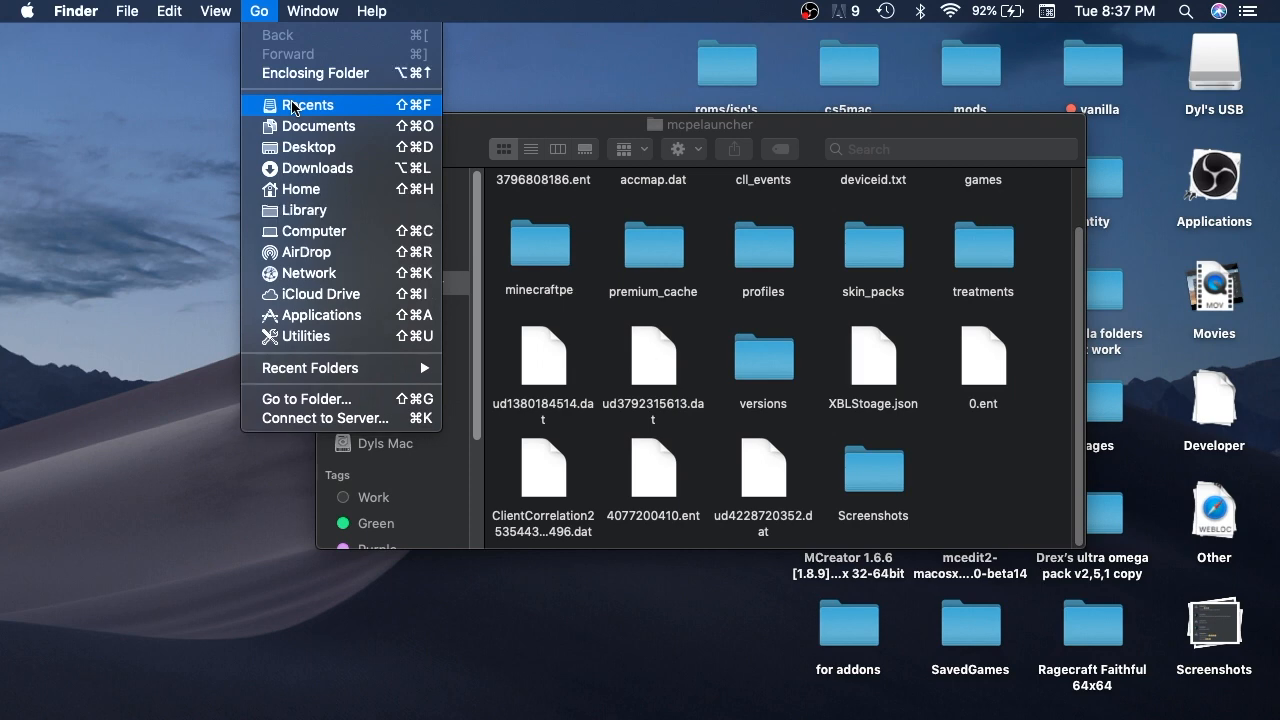
{"action": "left_click", "coordinate": [307, 104]}
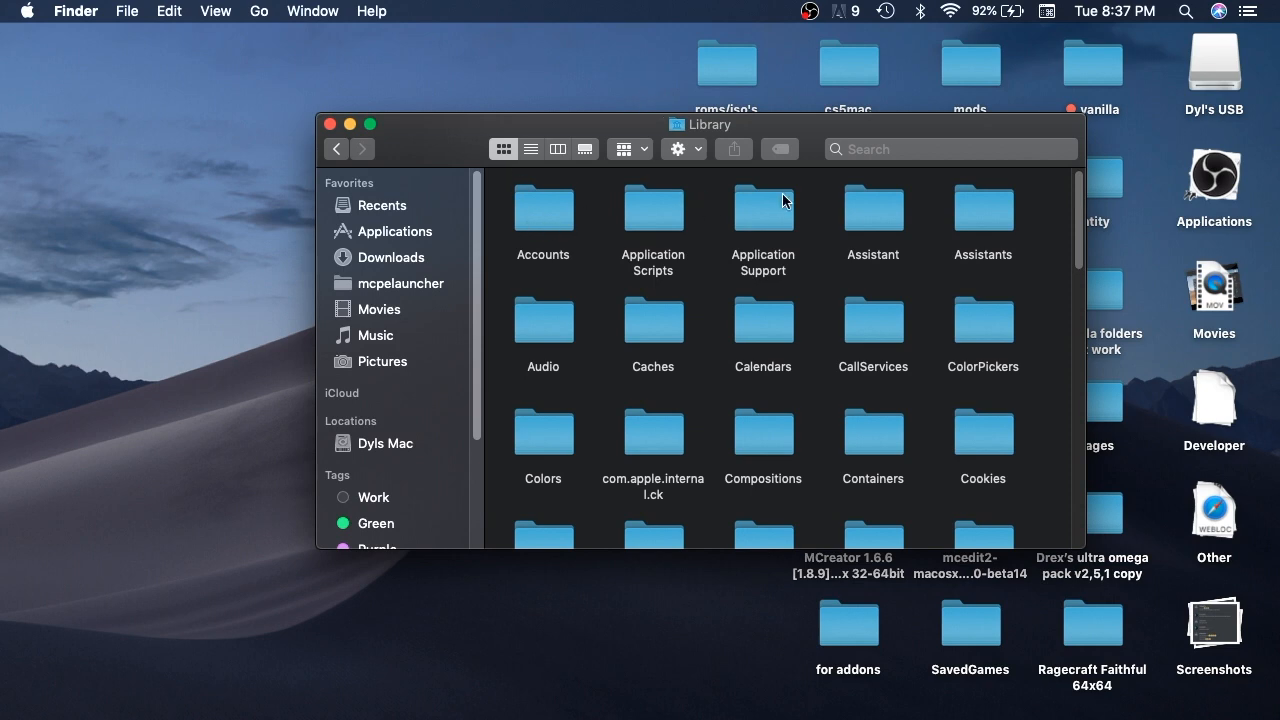
{"action": "double_click", "coordinate": [762, 207]}
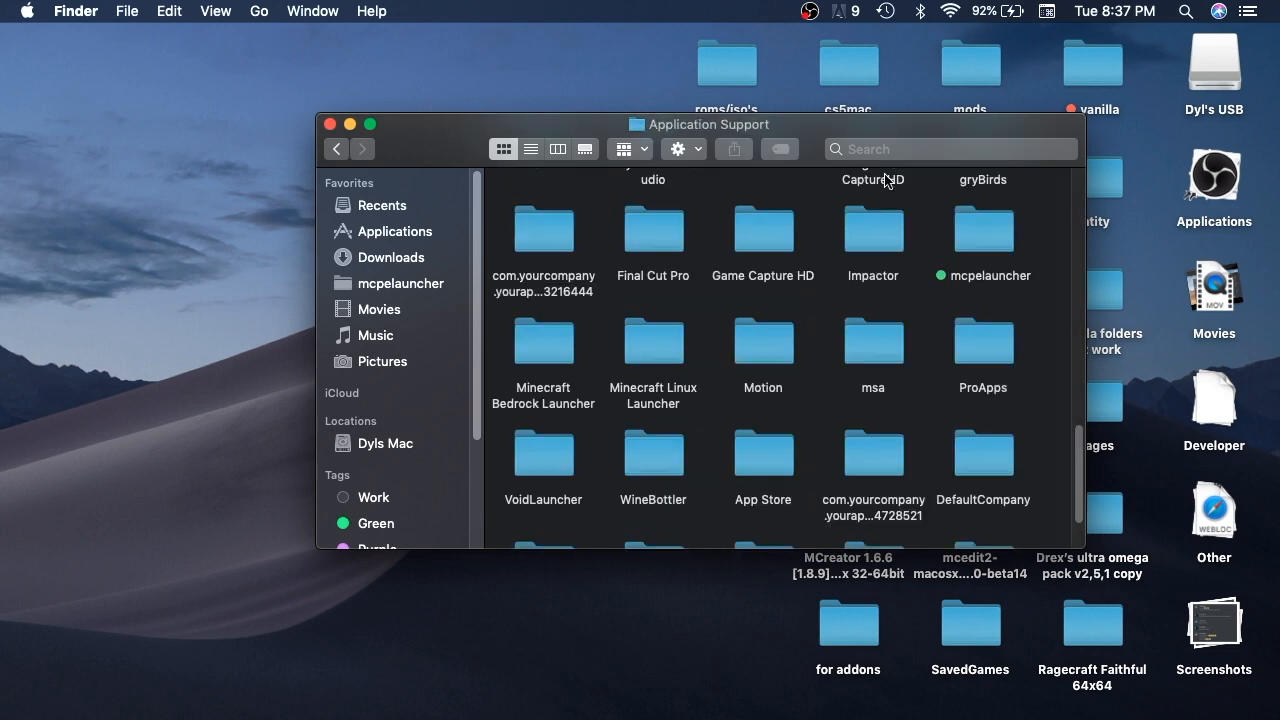
{"action": "left_click", "coordinate": [982, 230]}
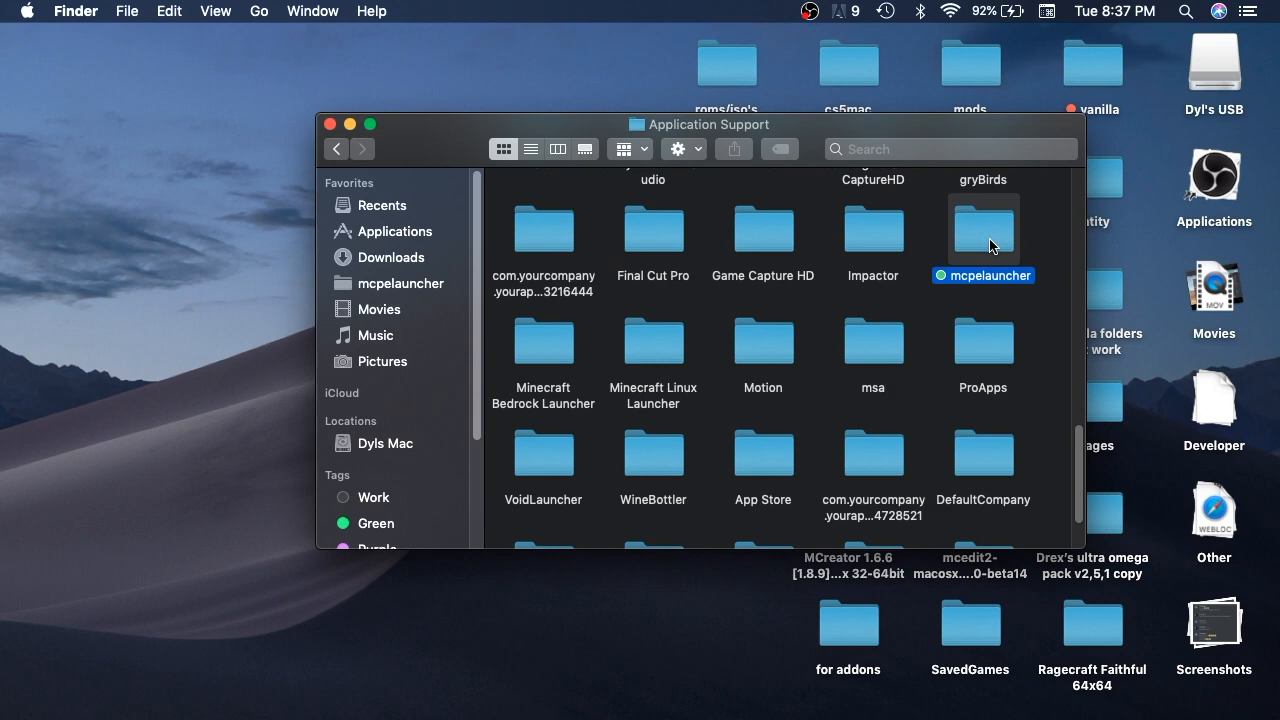
{"action": "double_click", "coordinate": [983, 231]}
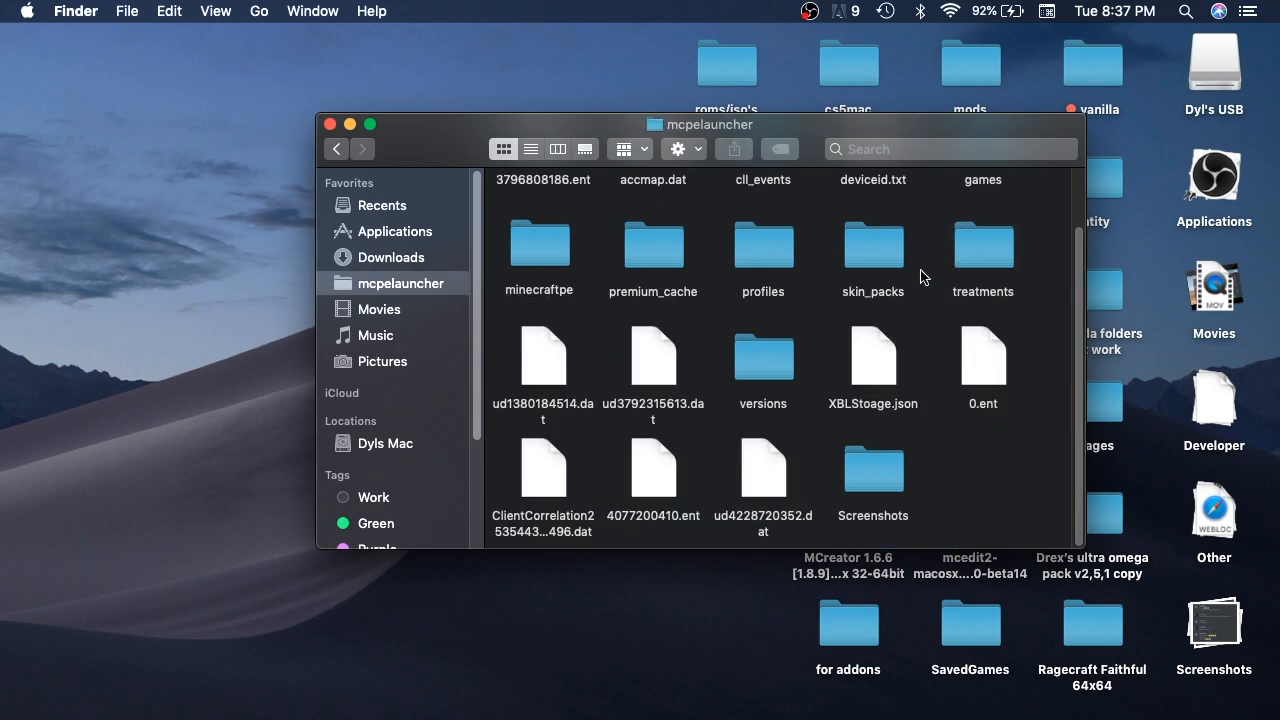
Step: Open resource_packs and drag Drex's ultra omega pack v2,5,1 from the desktop into it
{"action": "scroll", "scroll_direction": "up", "scroll_amount": 3}
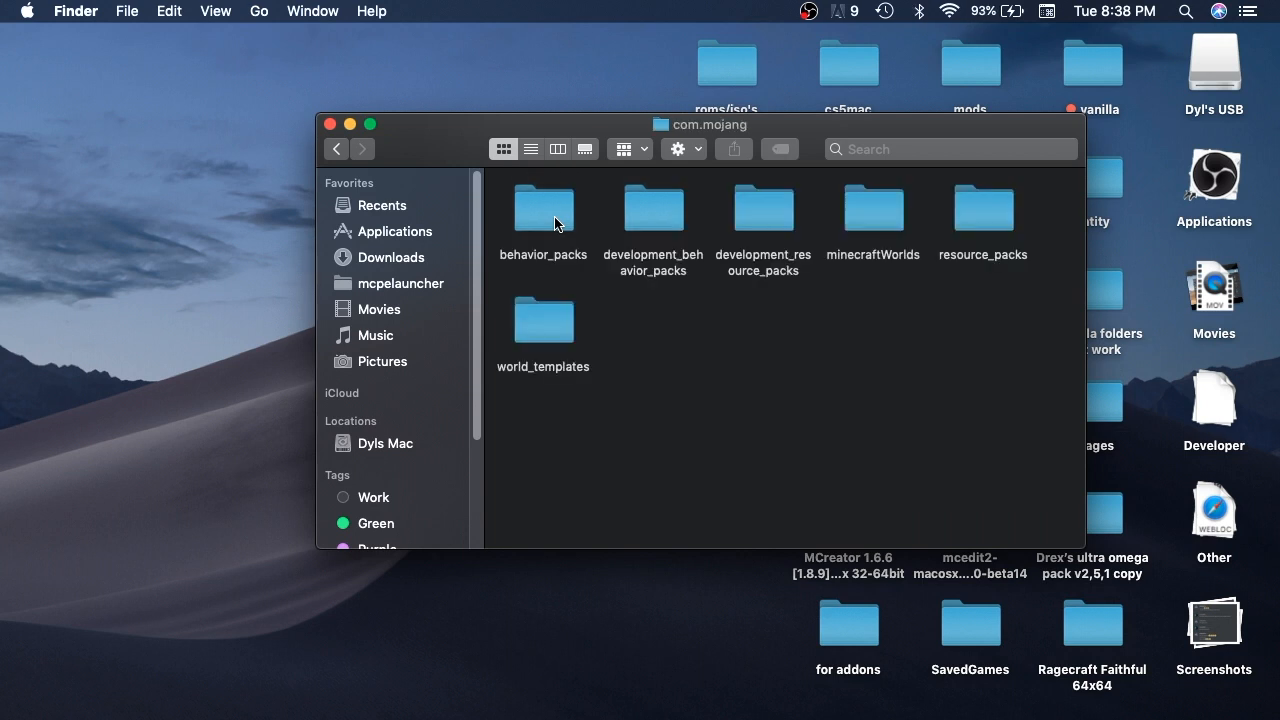
{"action": "mouse_move", "coordinate": [957, 220]}
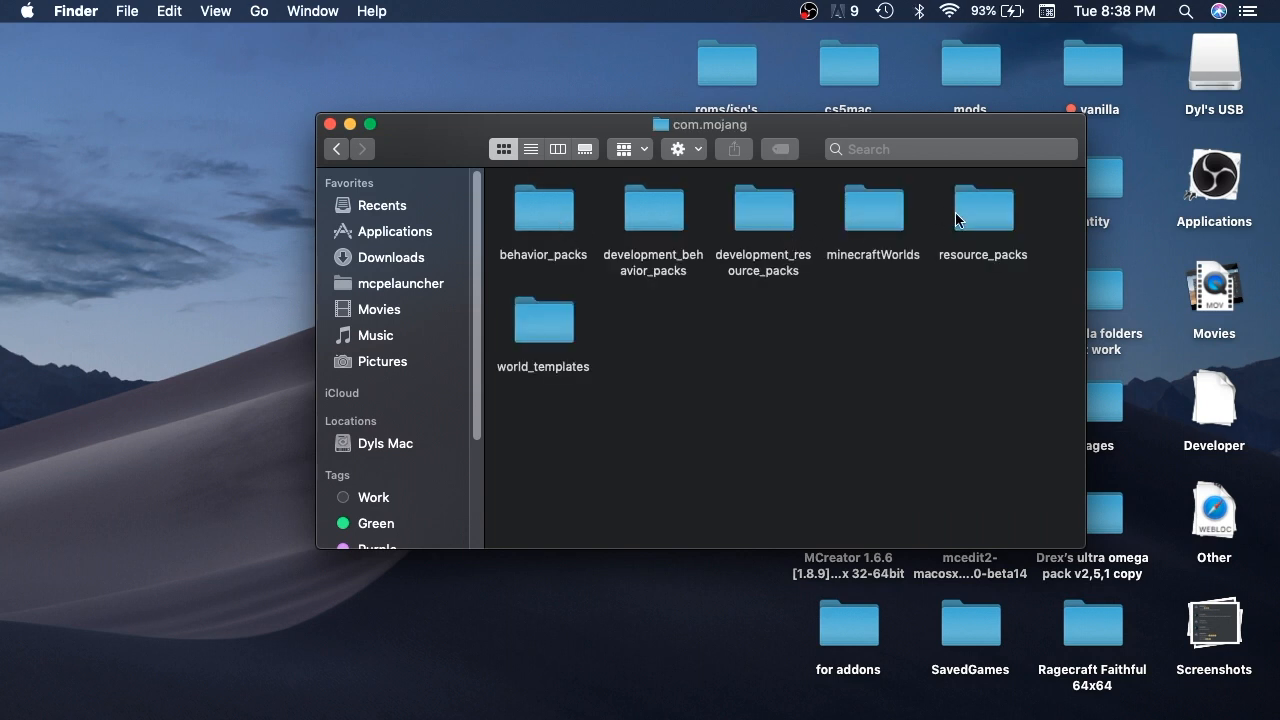
{"action": "double_click", "coordinate": [982, 209]}
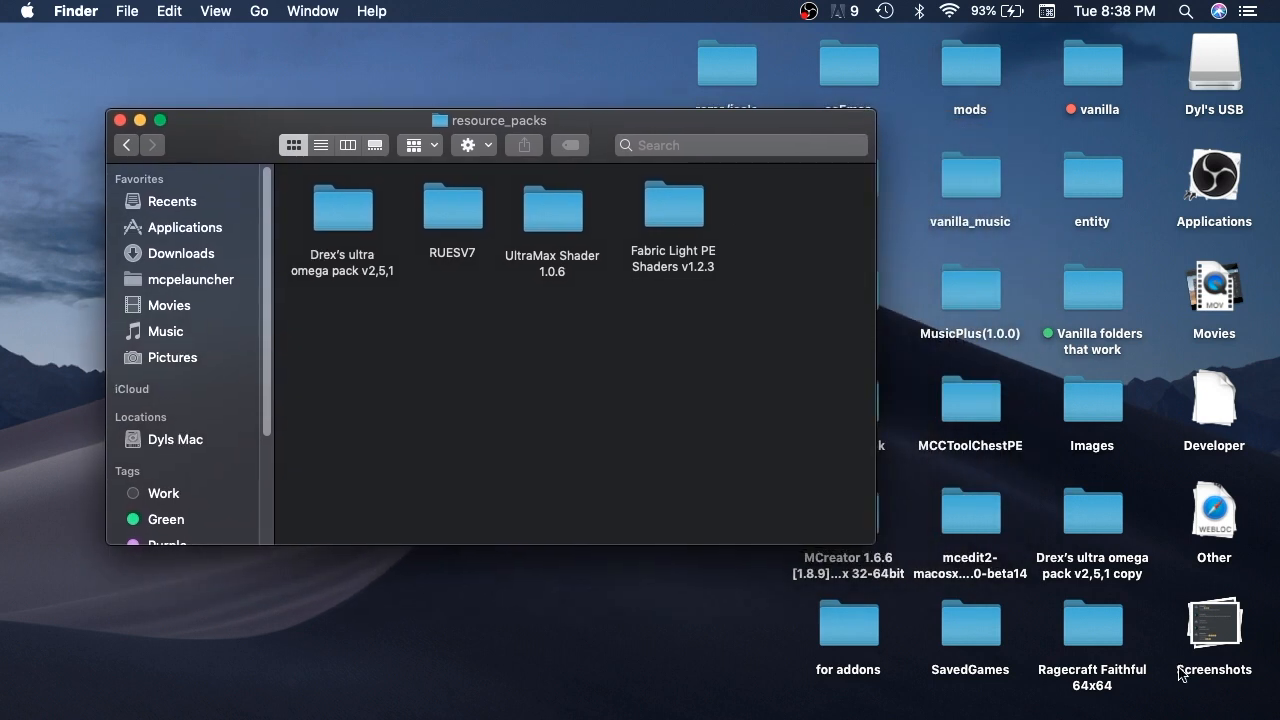
{"action": "left_click_drag", "start_coordinate": [1092, 510], "coordinate": [751, 360]}
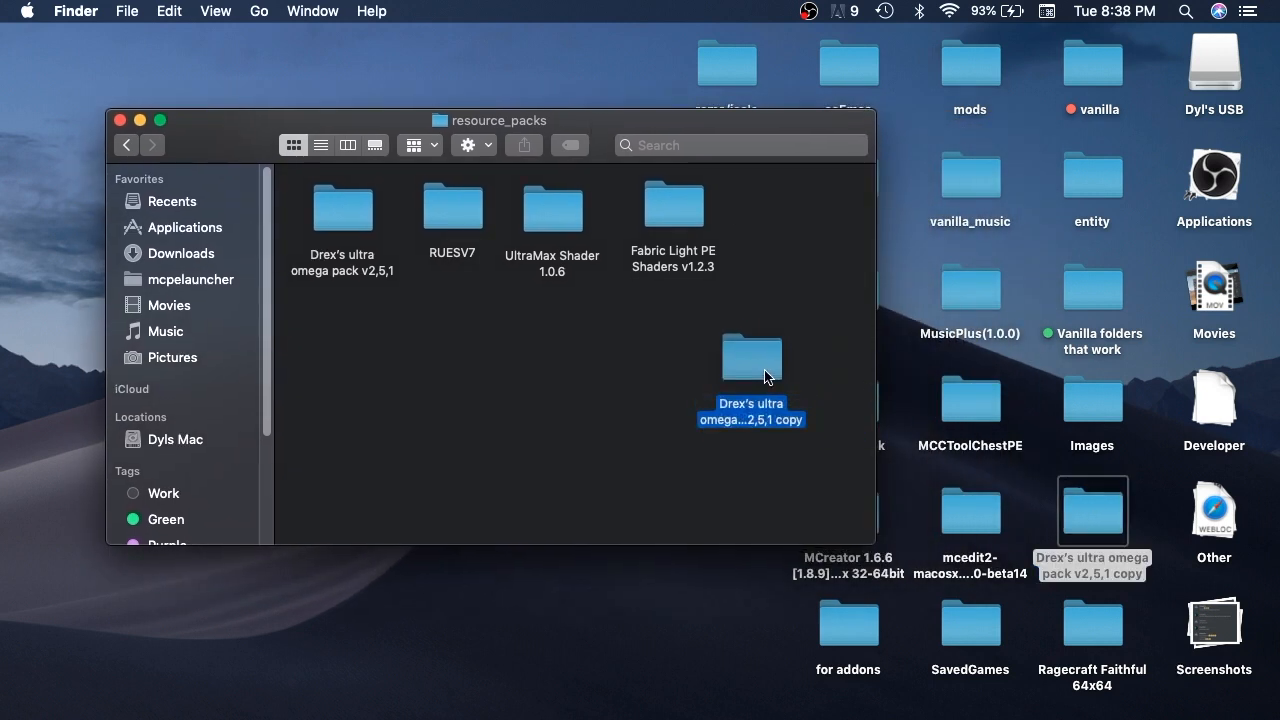
{"action": "left_click_drag", "start_coordinate": [752, 377], "coordinate": [597, 377]}
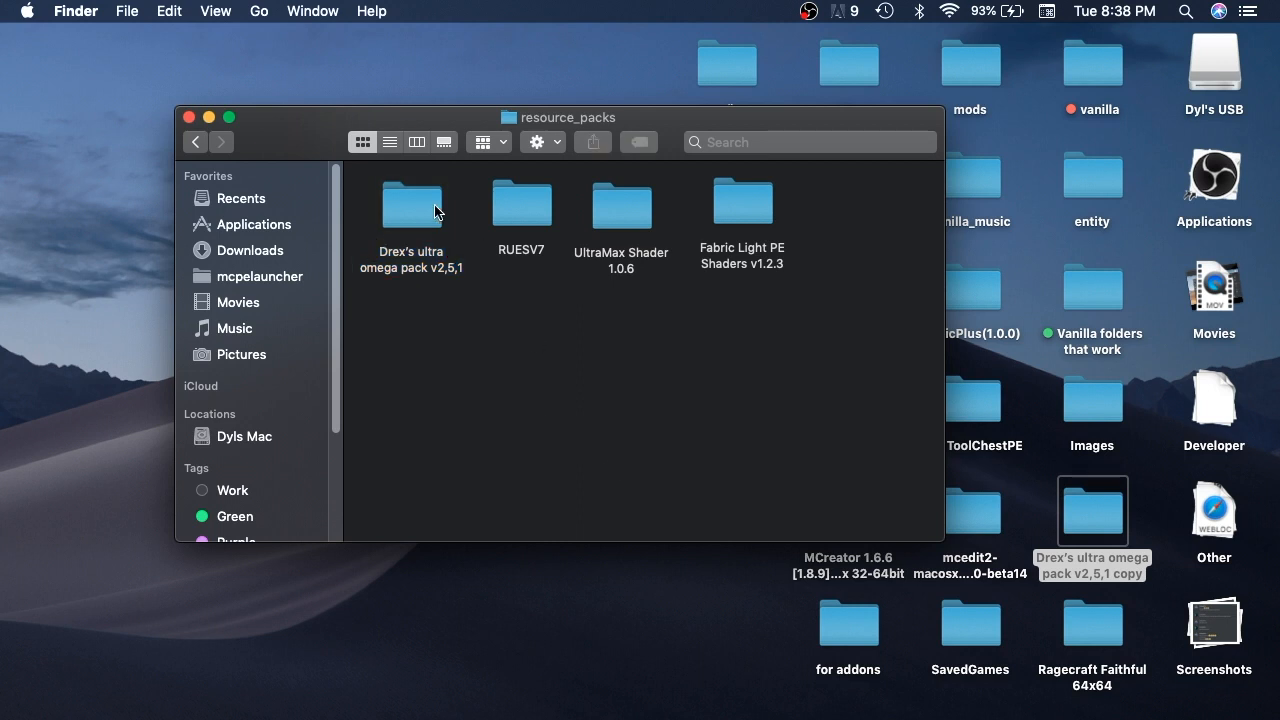
{"action": "mouse_move", "coordinate": [433, 272]}
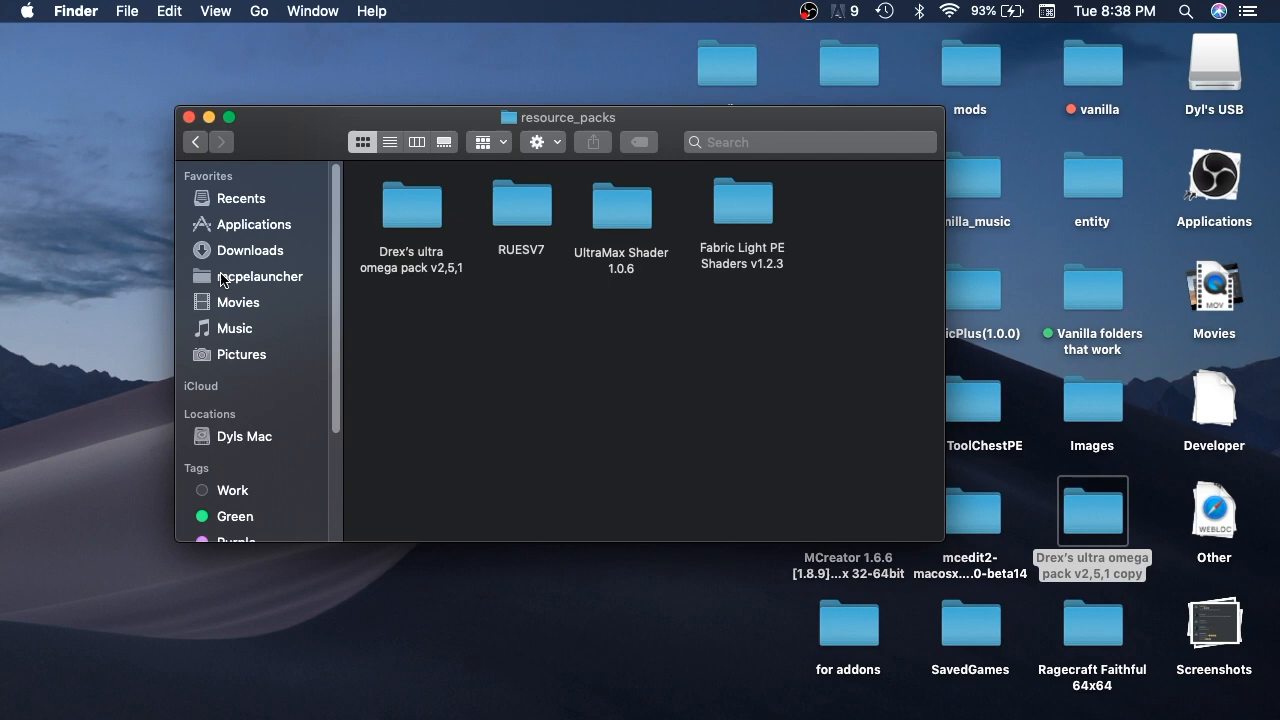
{"action": "mouse_move", "coordinate": [477, 363]}
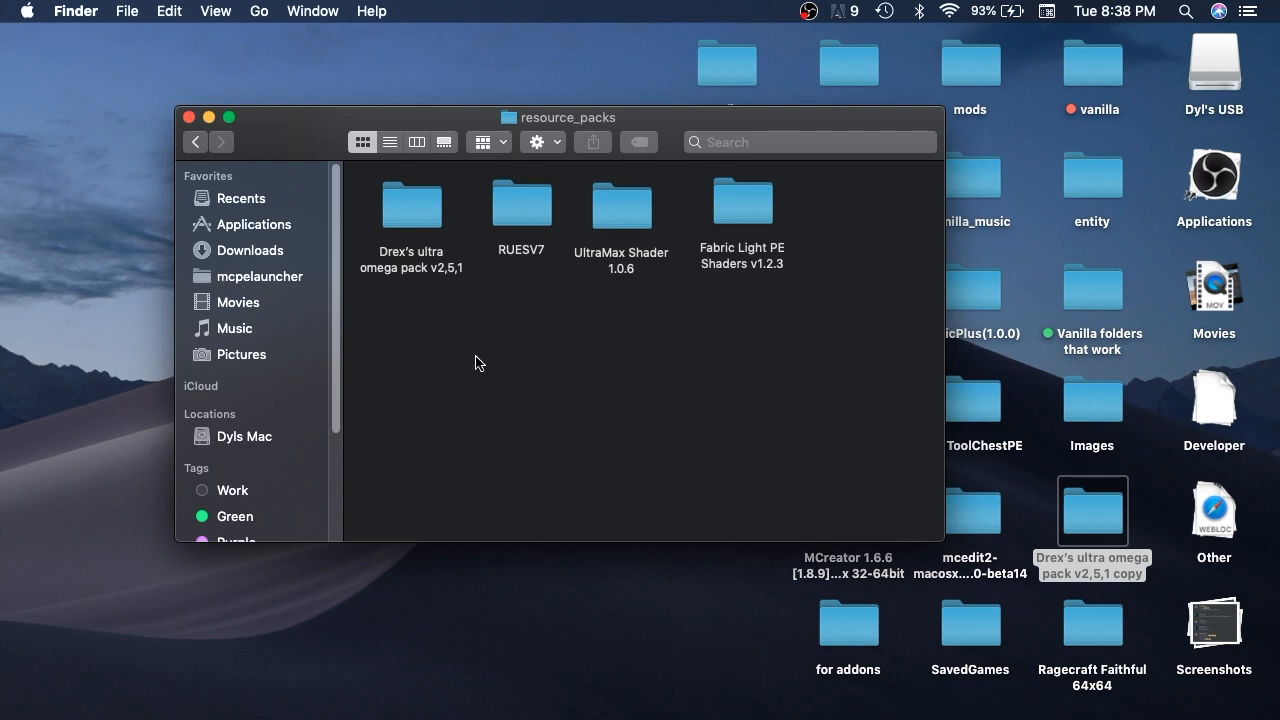
Step: Go back two folder levels from resource_packs to mcpelauncher
{"action": "left_click", "coordinate": [314, 137]}
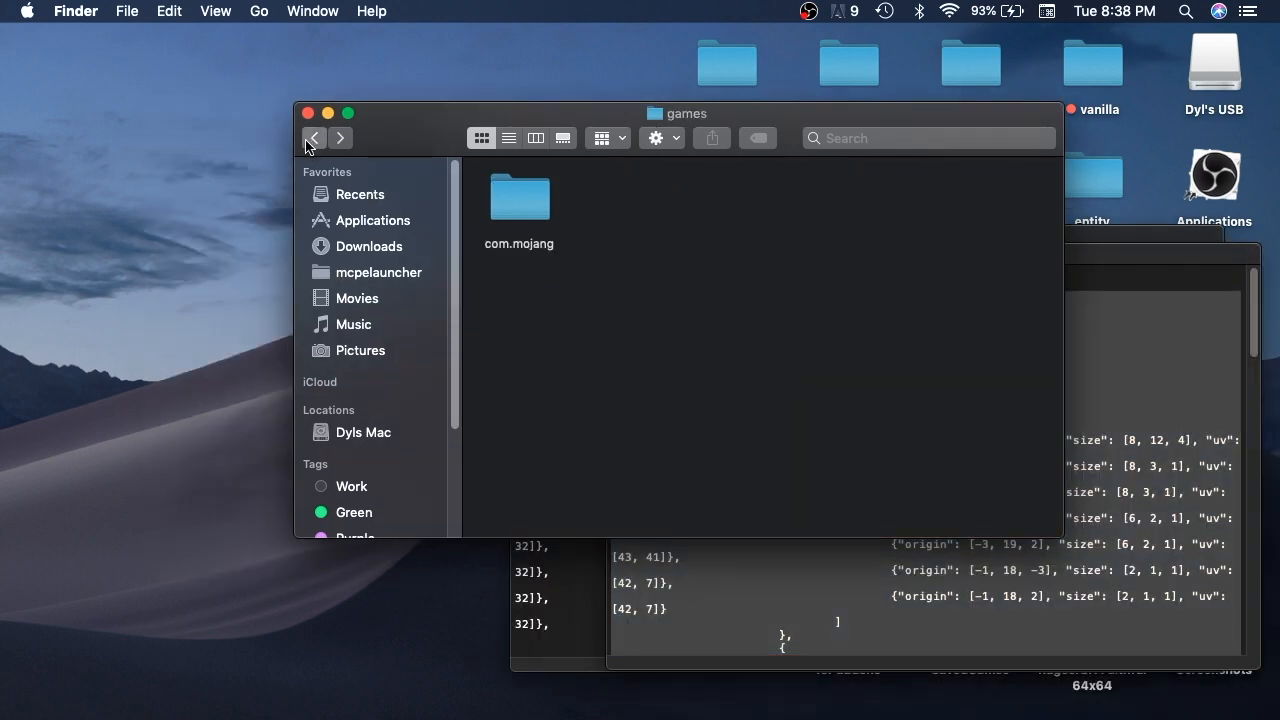
{"action": "left_click", "coordinate": [314, 137]}
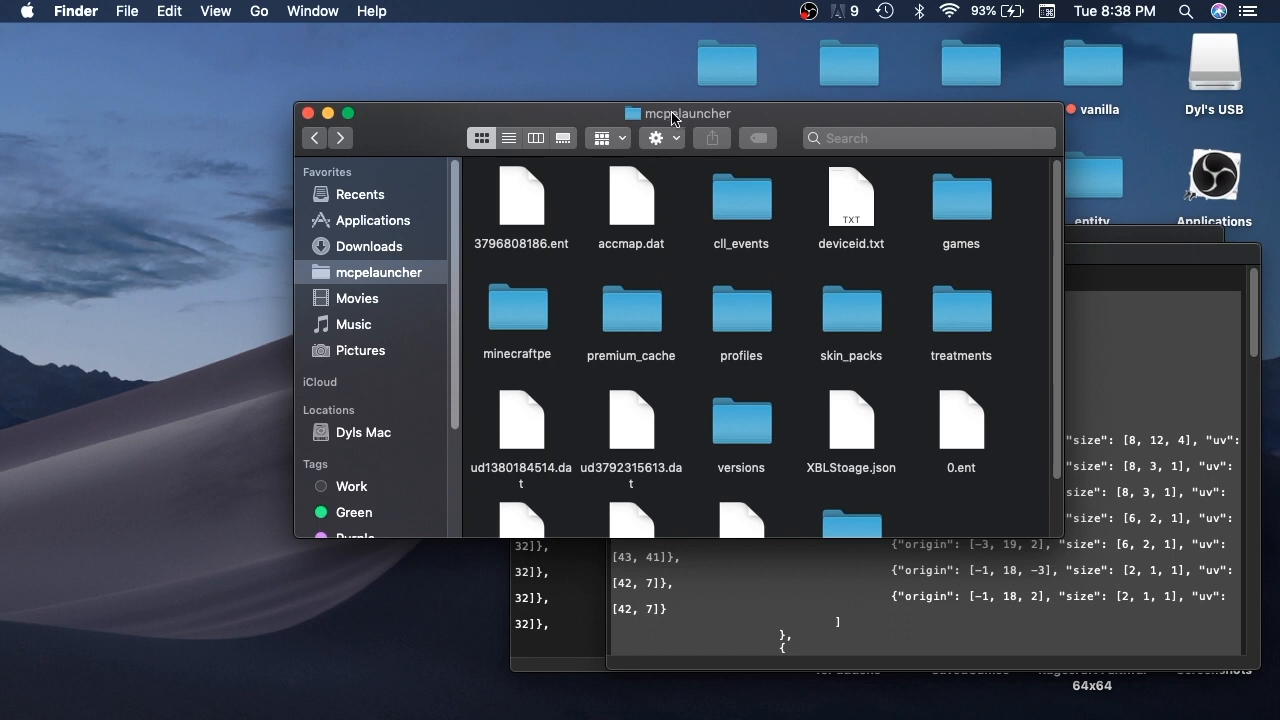
{"action": "mouse_move", "coordinate": [363, 284]}
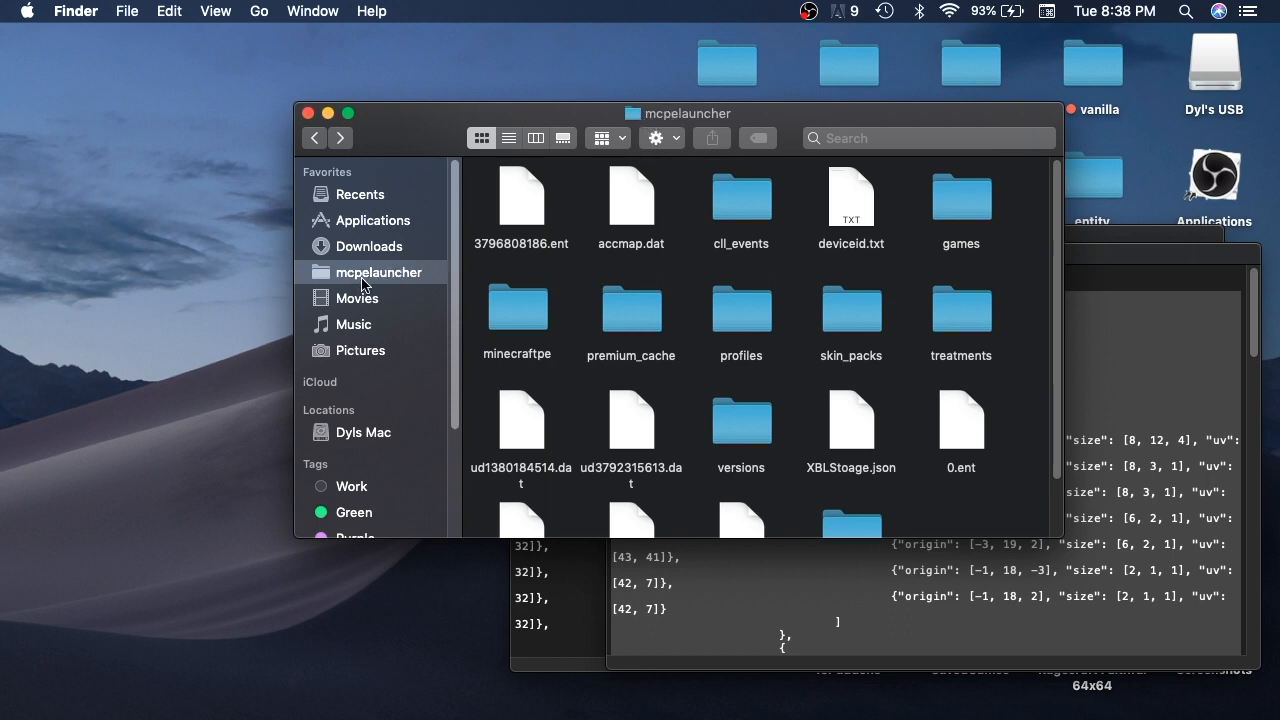
{"action": "mouse_move", "coordinate": [383, 283]}
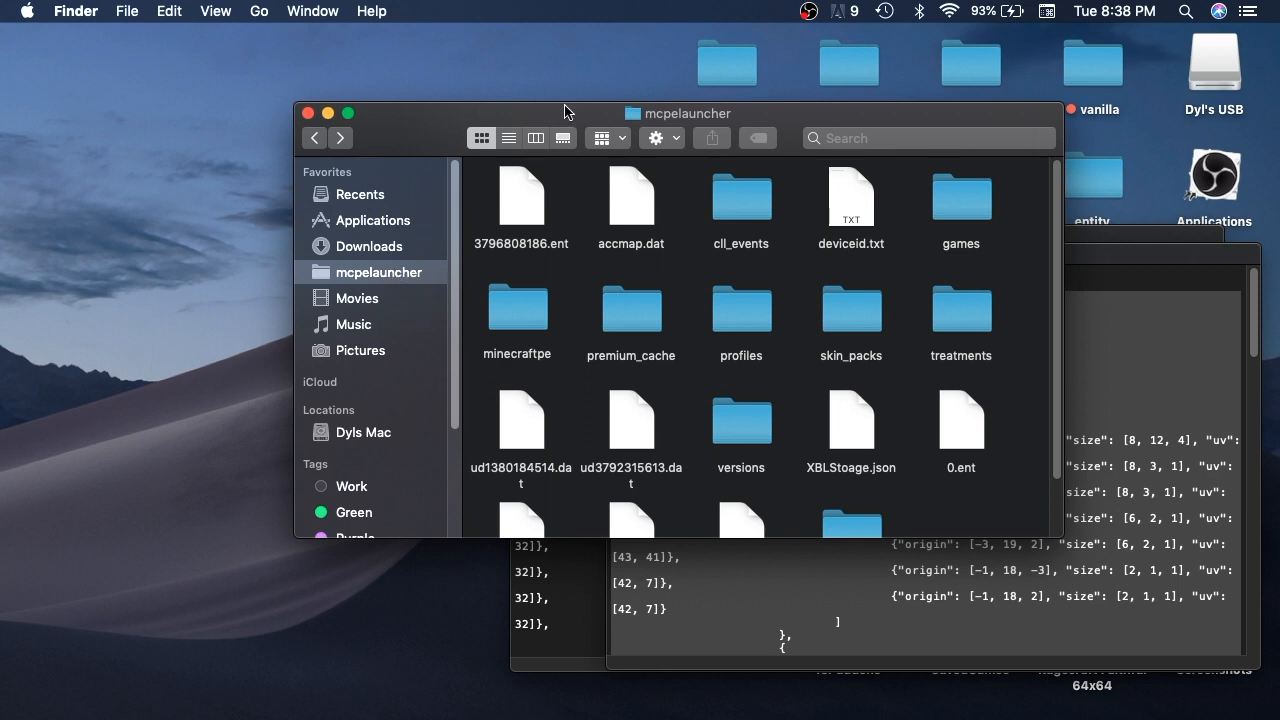
{"action": "mouse_move", "coordinate": [675, 282]}
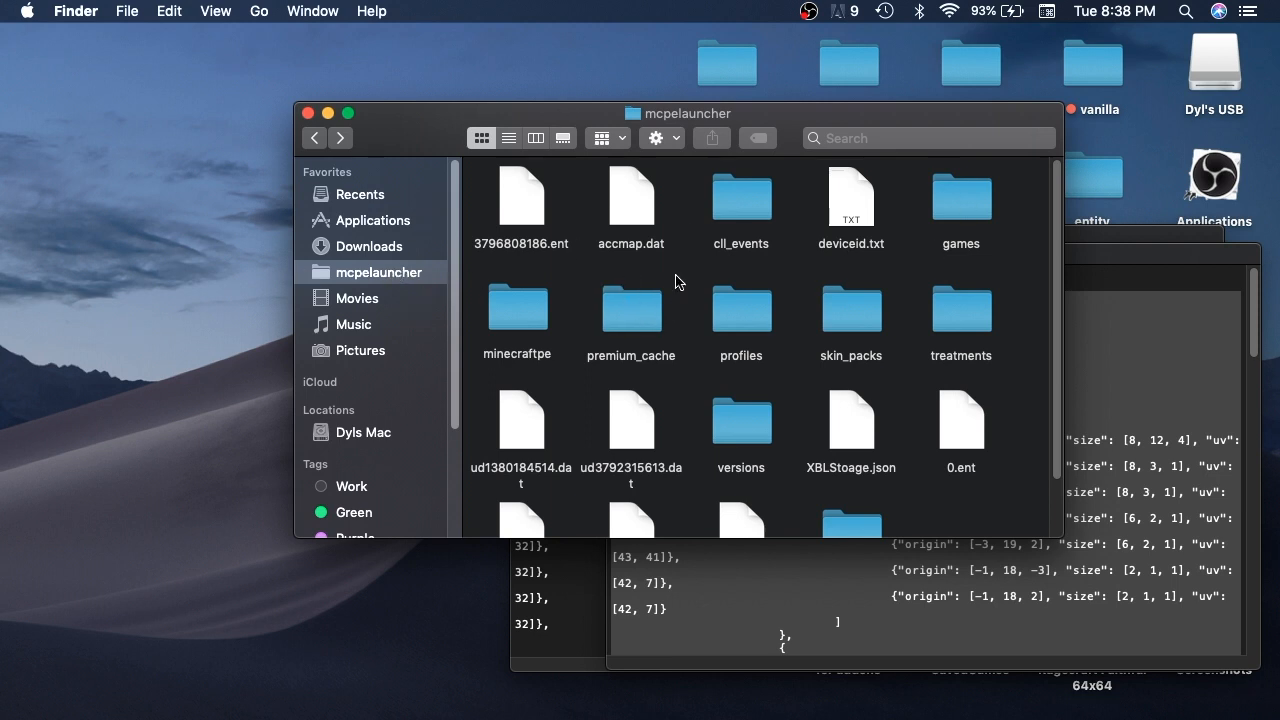
{"action": "mouse_move", "coordinate": [614, 382]}
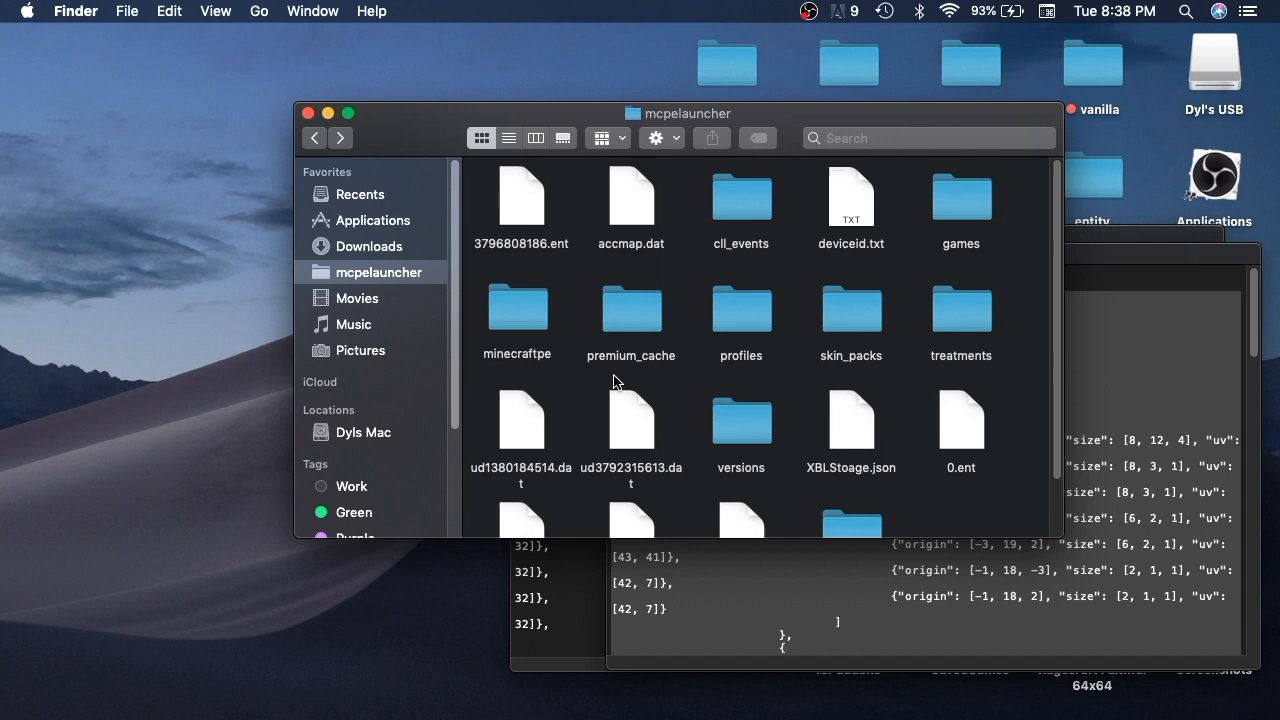
{"action": "scroll", "scroll_direction": "down", "scroll_amount": 3}
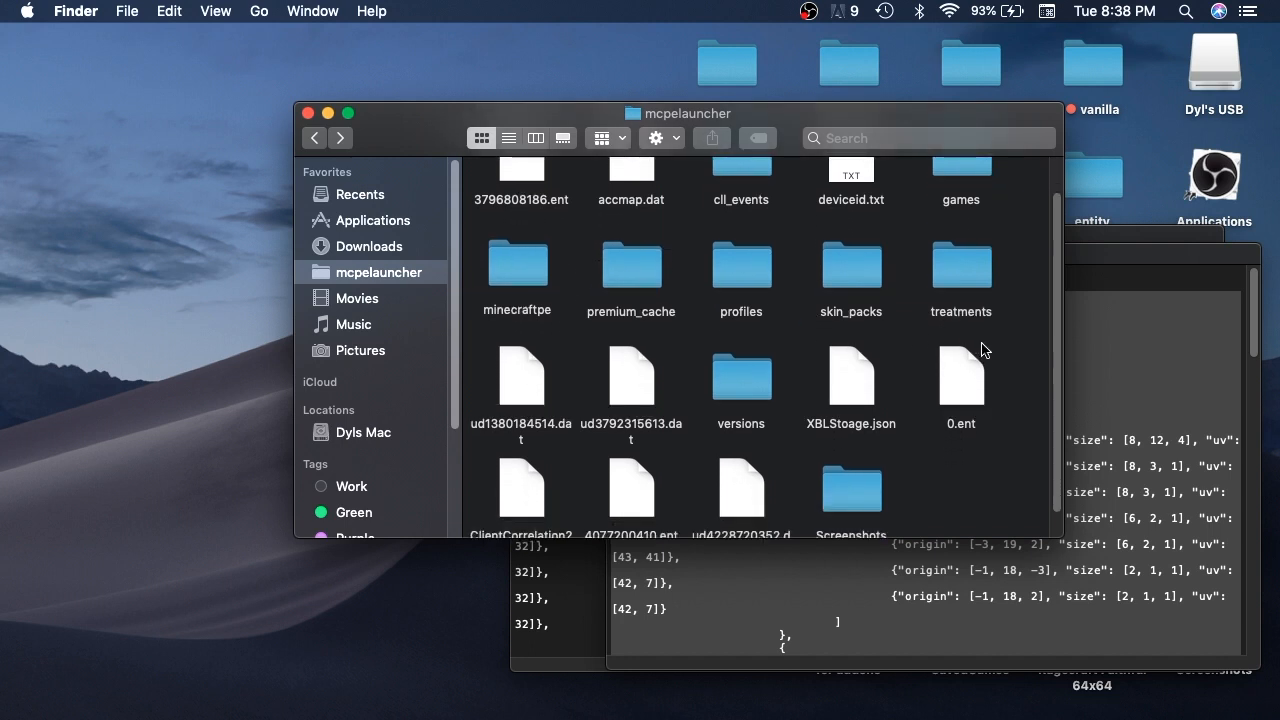
{"action": "scroll", "scroll_direction": "up", "scroll_amount": 3}
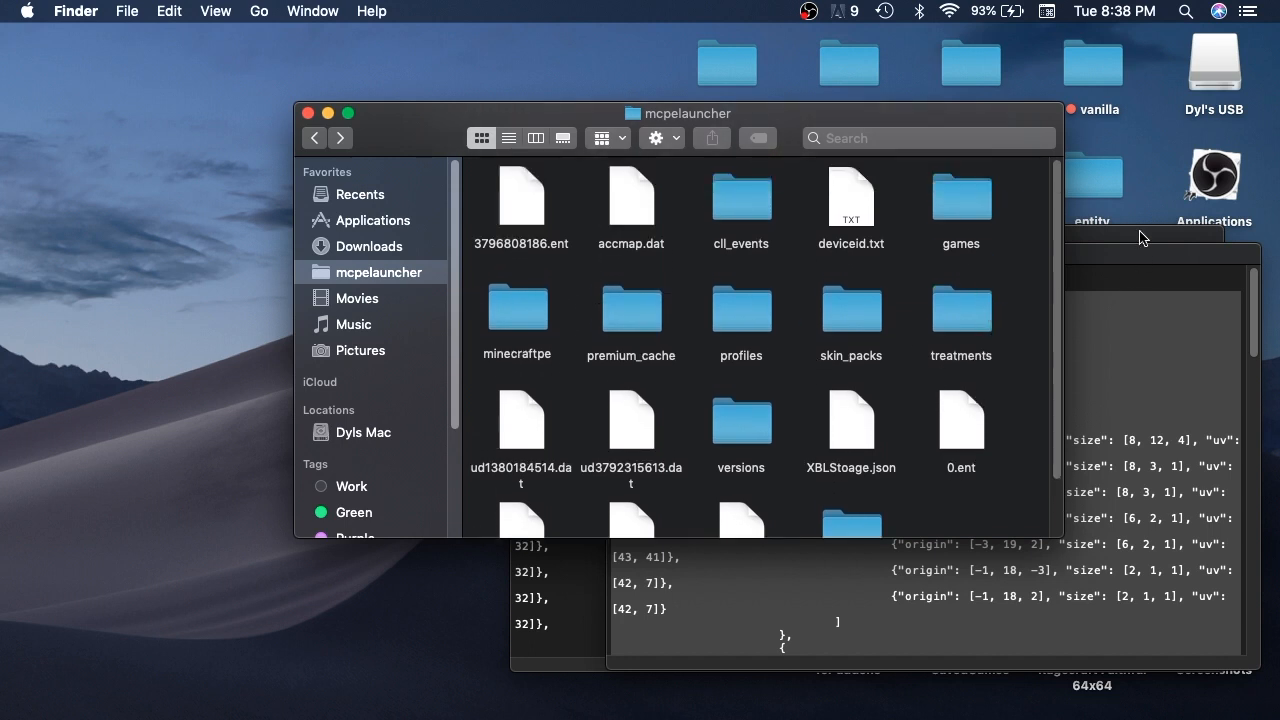
{"action": "mouse_move", "coordinate": [1030, 502]}
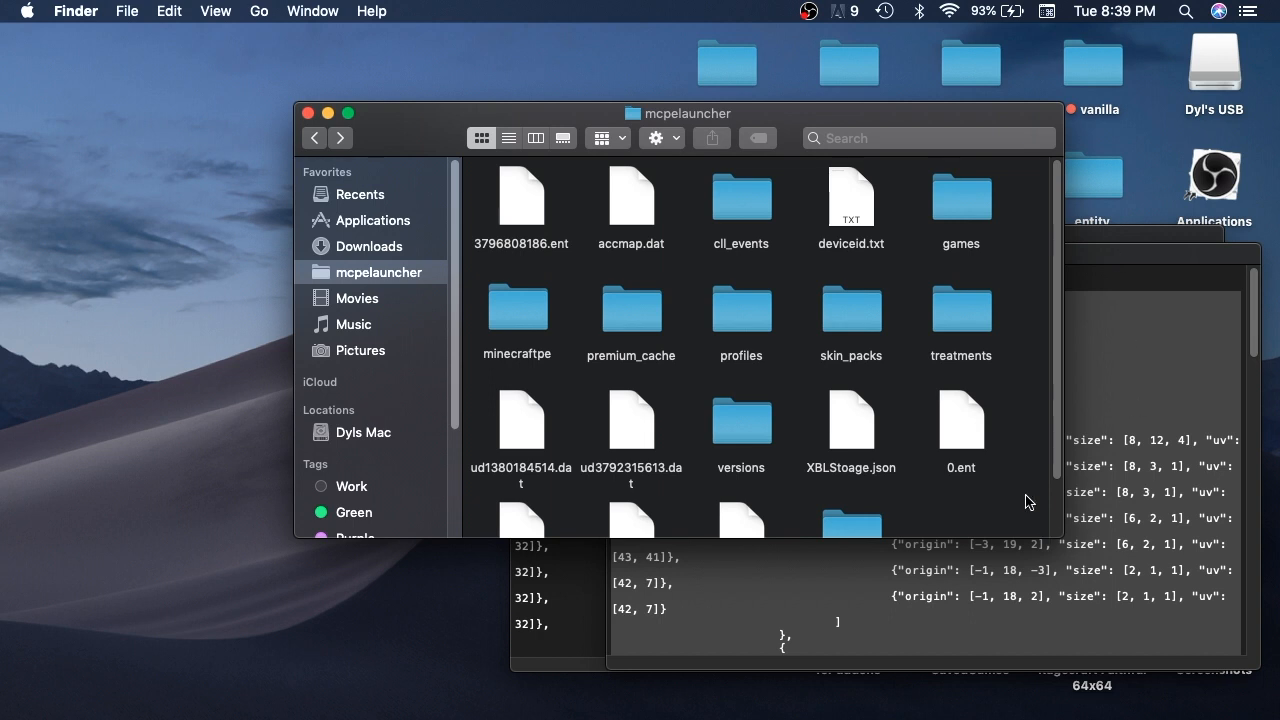
{"action": "mouse_move", "coordinate": [1037, 417]}
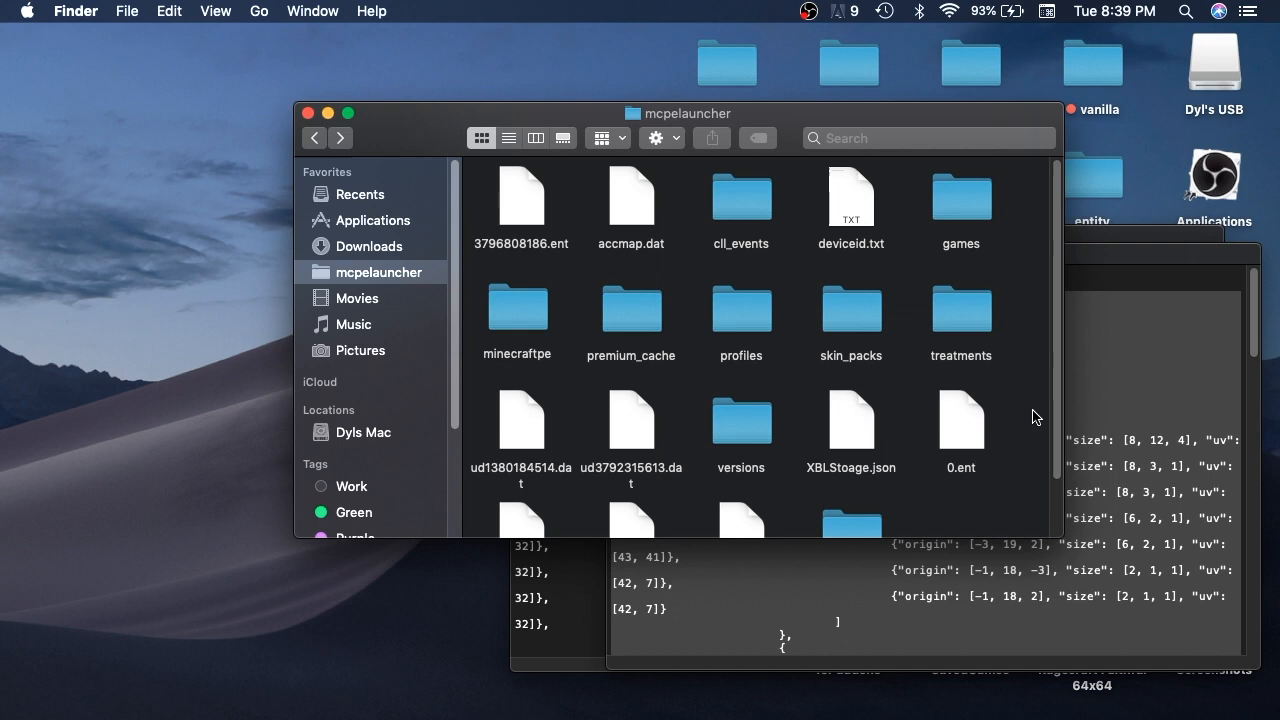
{"action": "mouse_move", "coordinate": [873, 37]}
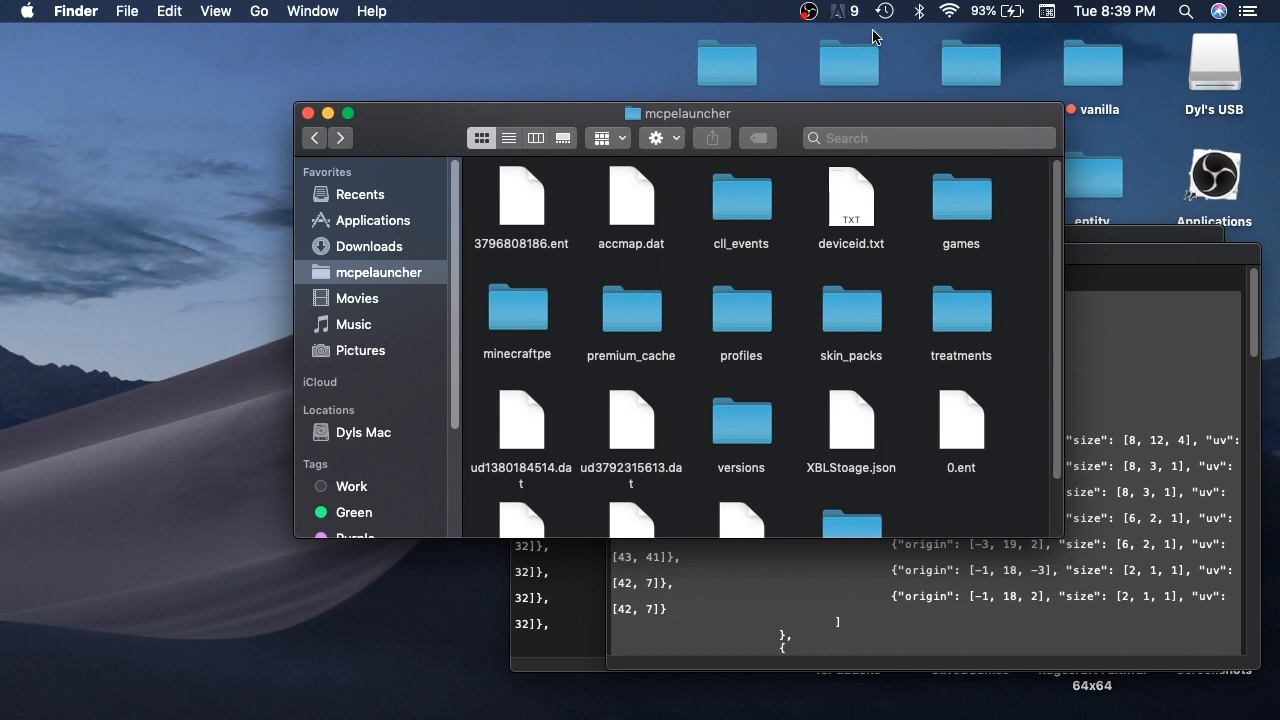